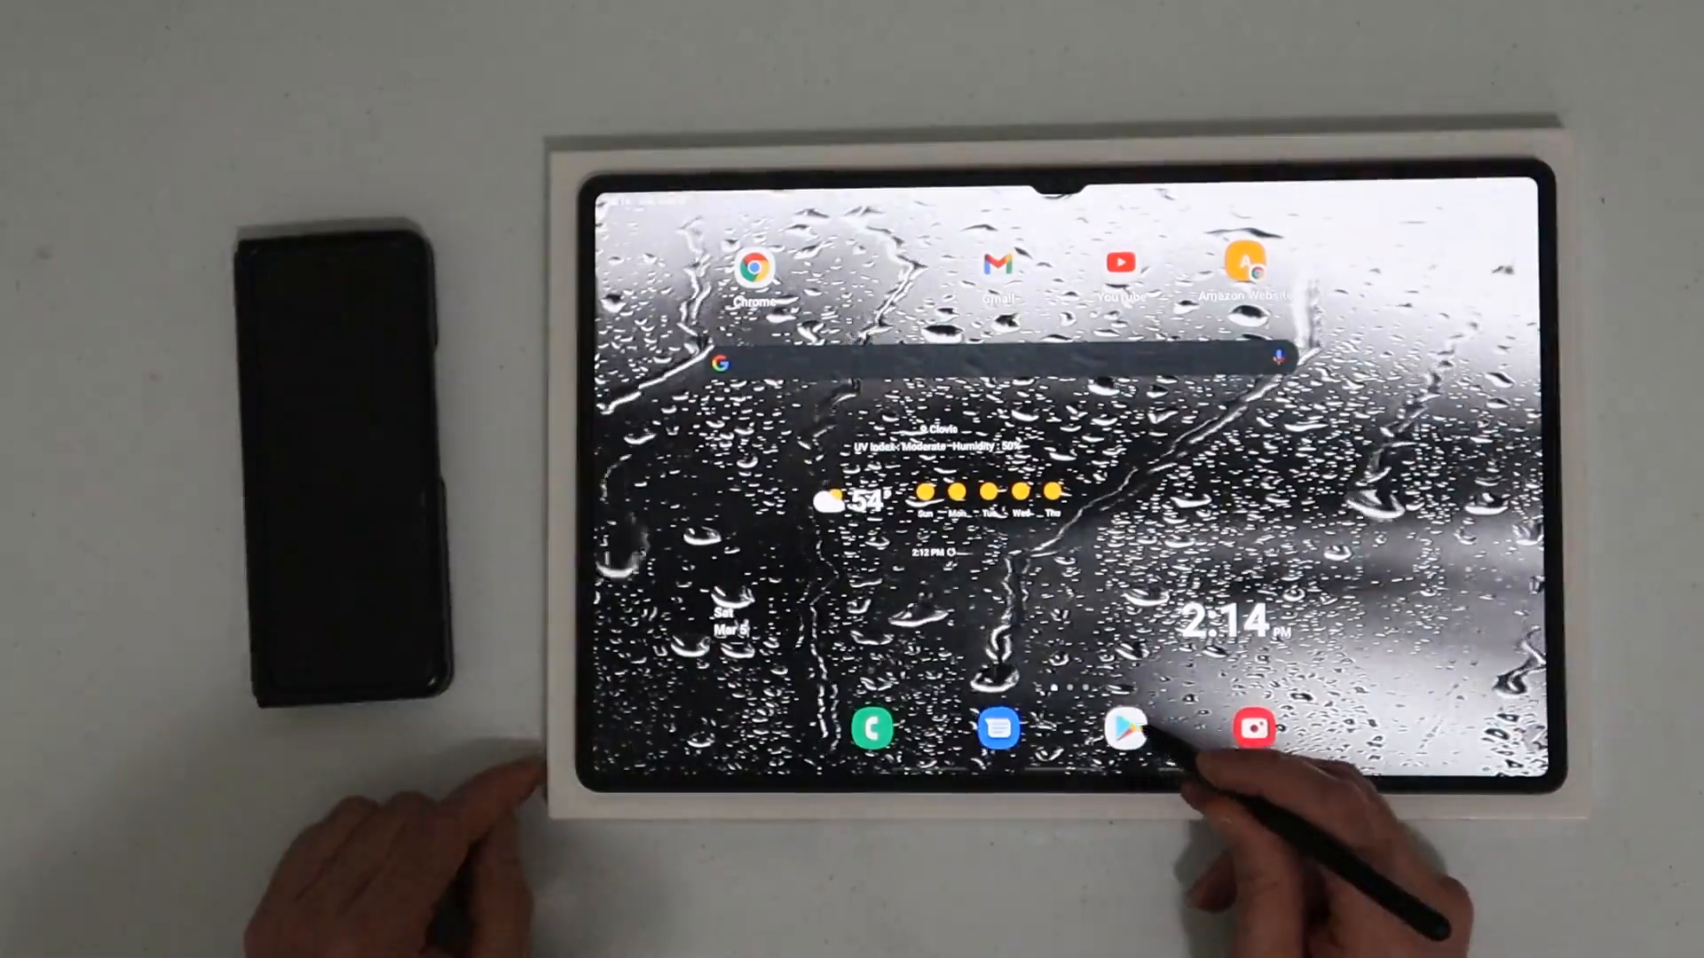
Search the Play Store for 'samsung flow' and pick the suggestion
{"action": "left_click", "coordinate": [1124, 730]}
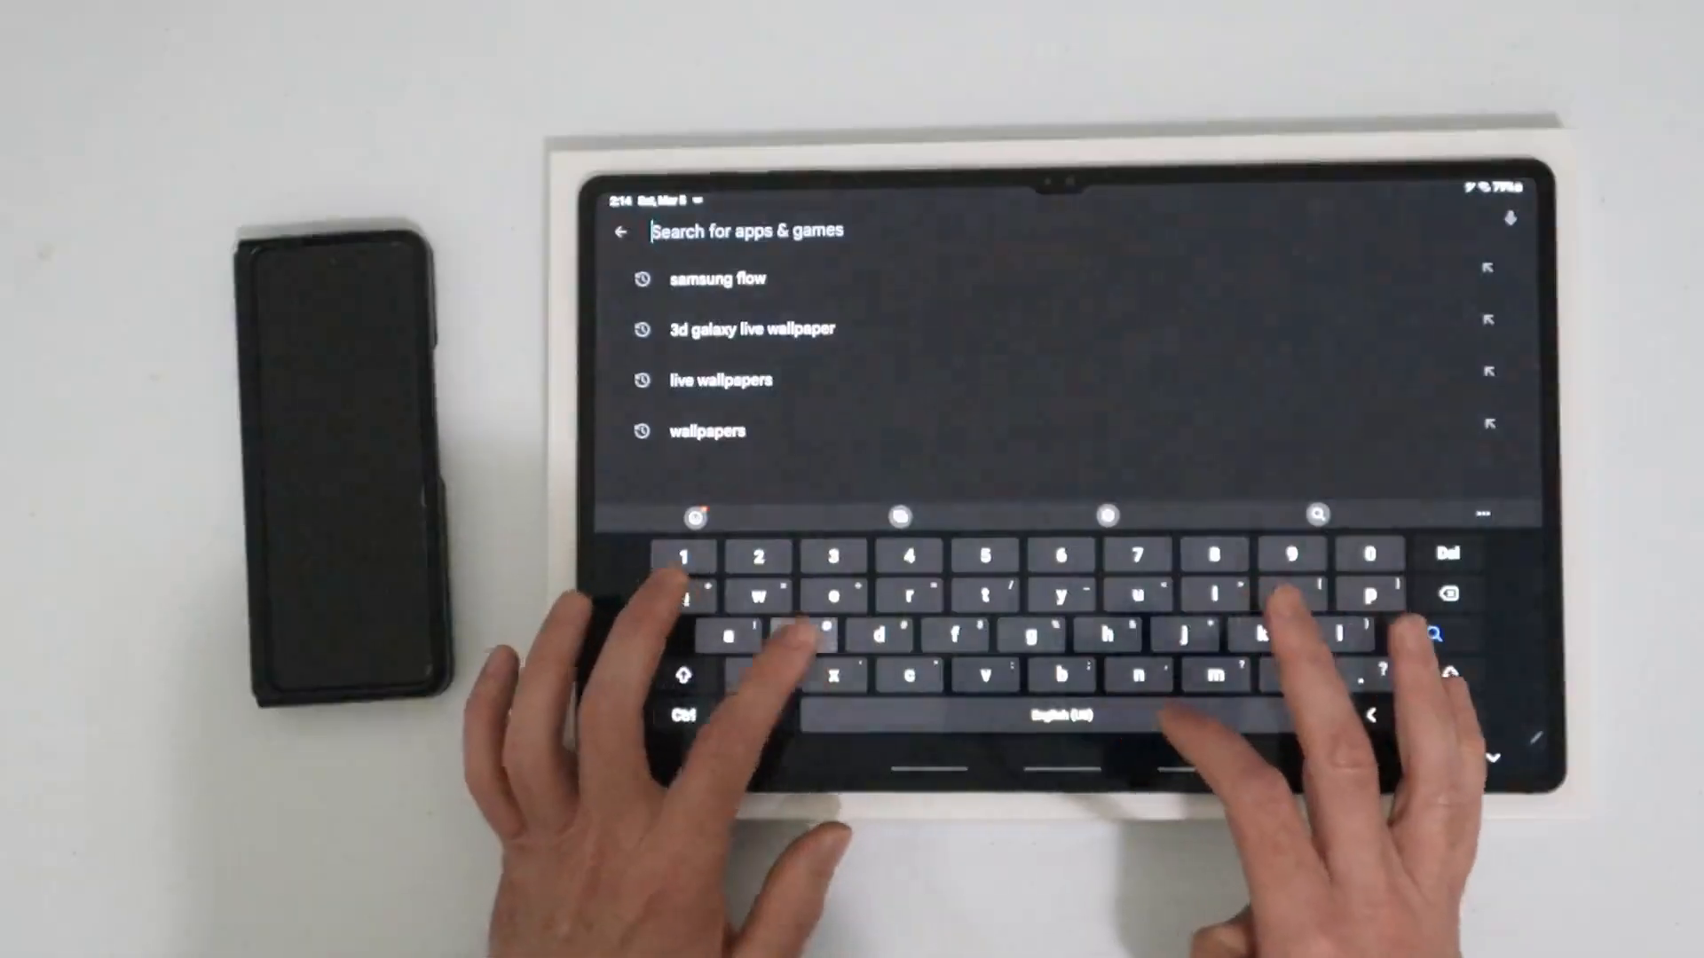
{"action": "type", "text": "sansung f"}
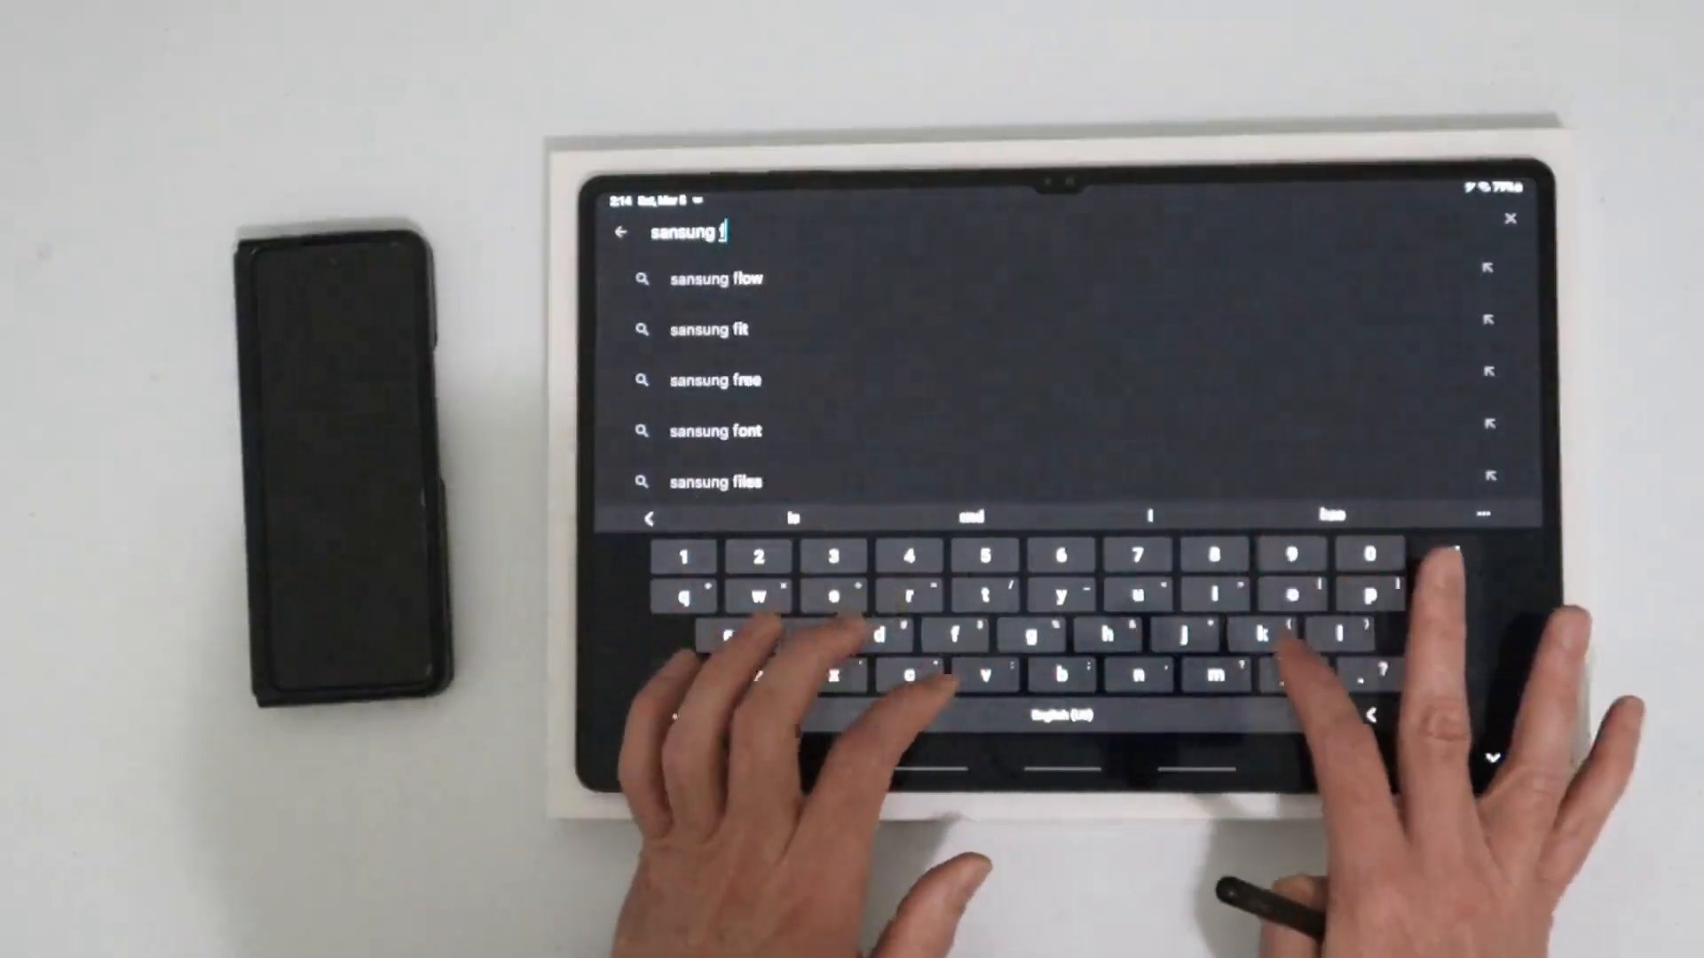
{"action": "type", "text": "low"}
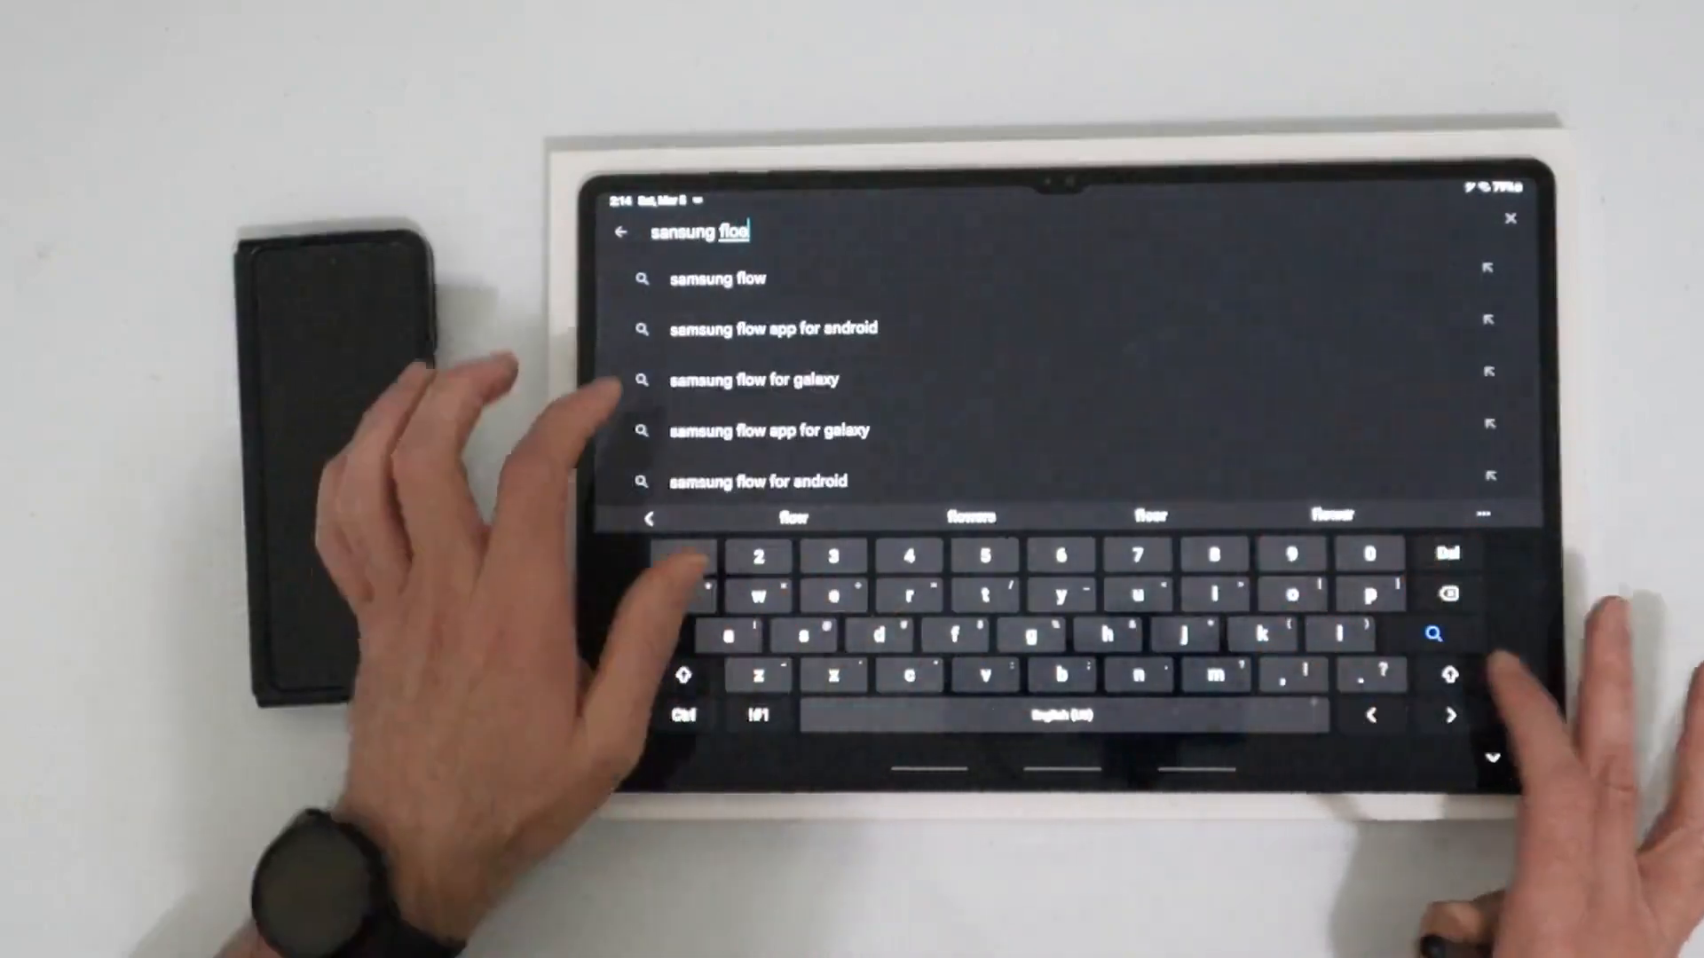
{"action": "left_click", "coordinate": [715, 277]}
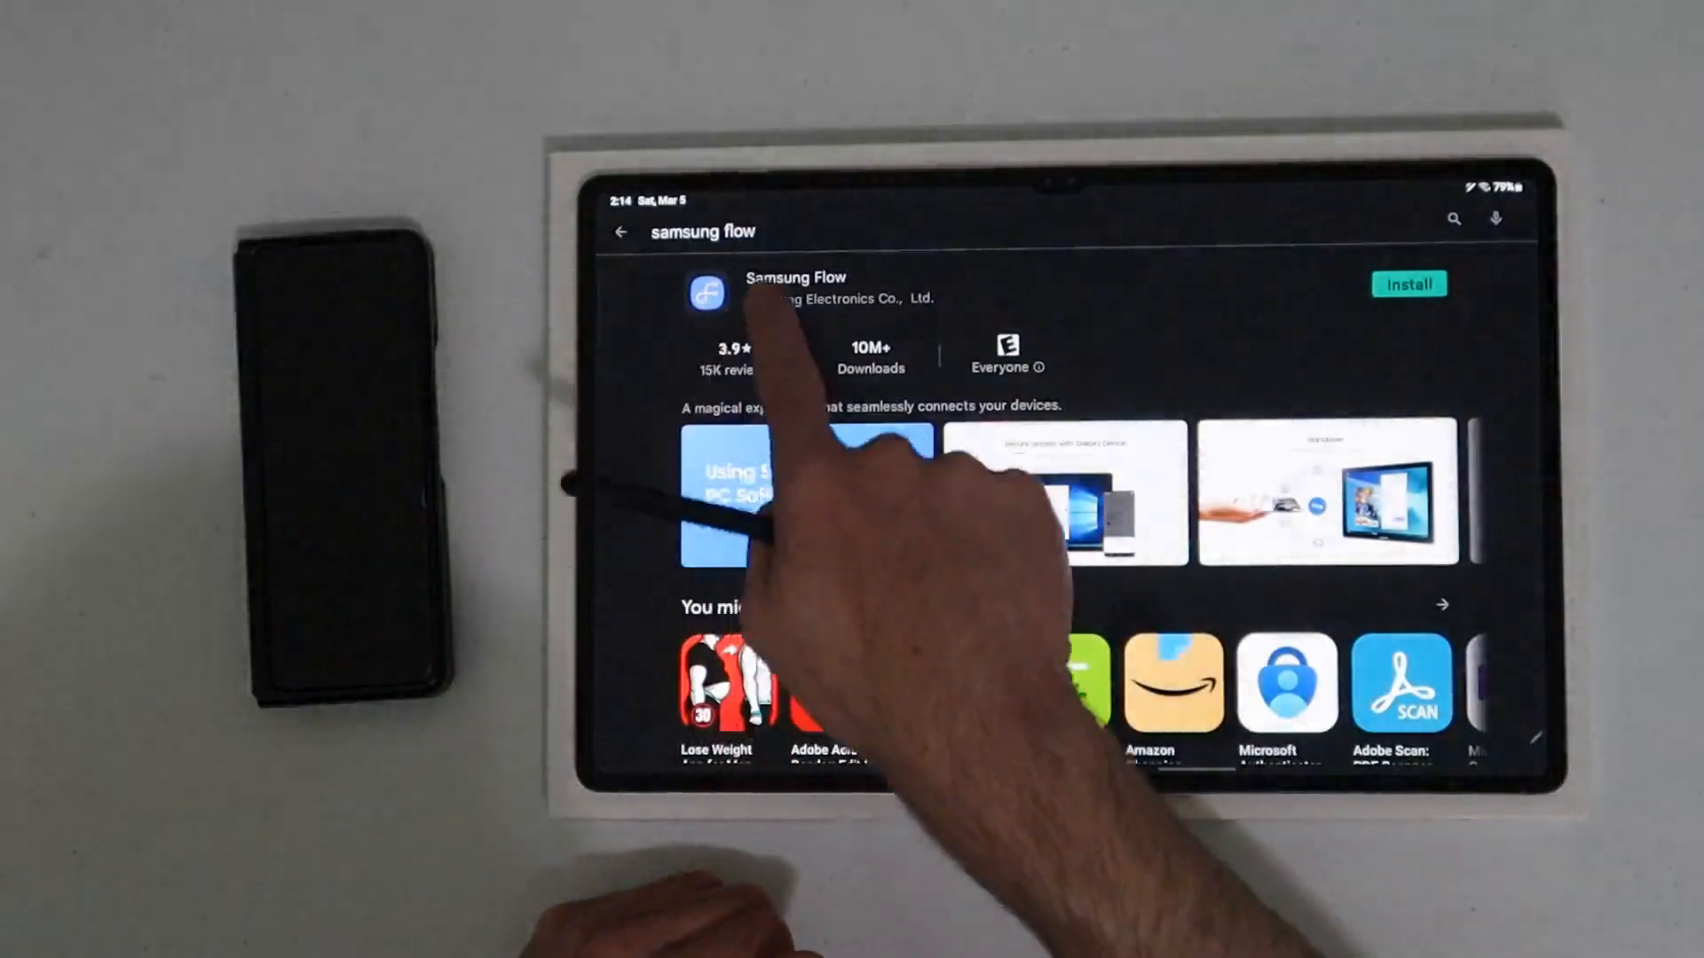
Install Samsung Flow from its Play Store page on the tablet and on the Z Fold3
{"action": "left_click", "coordinate": [1409, 284]}
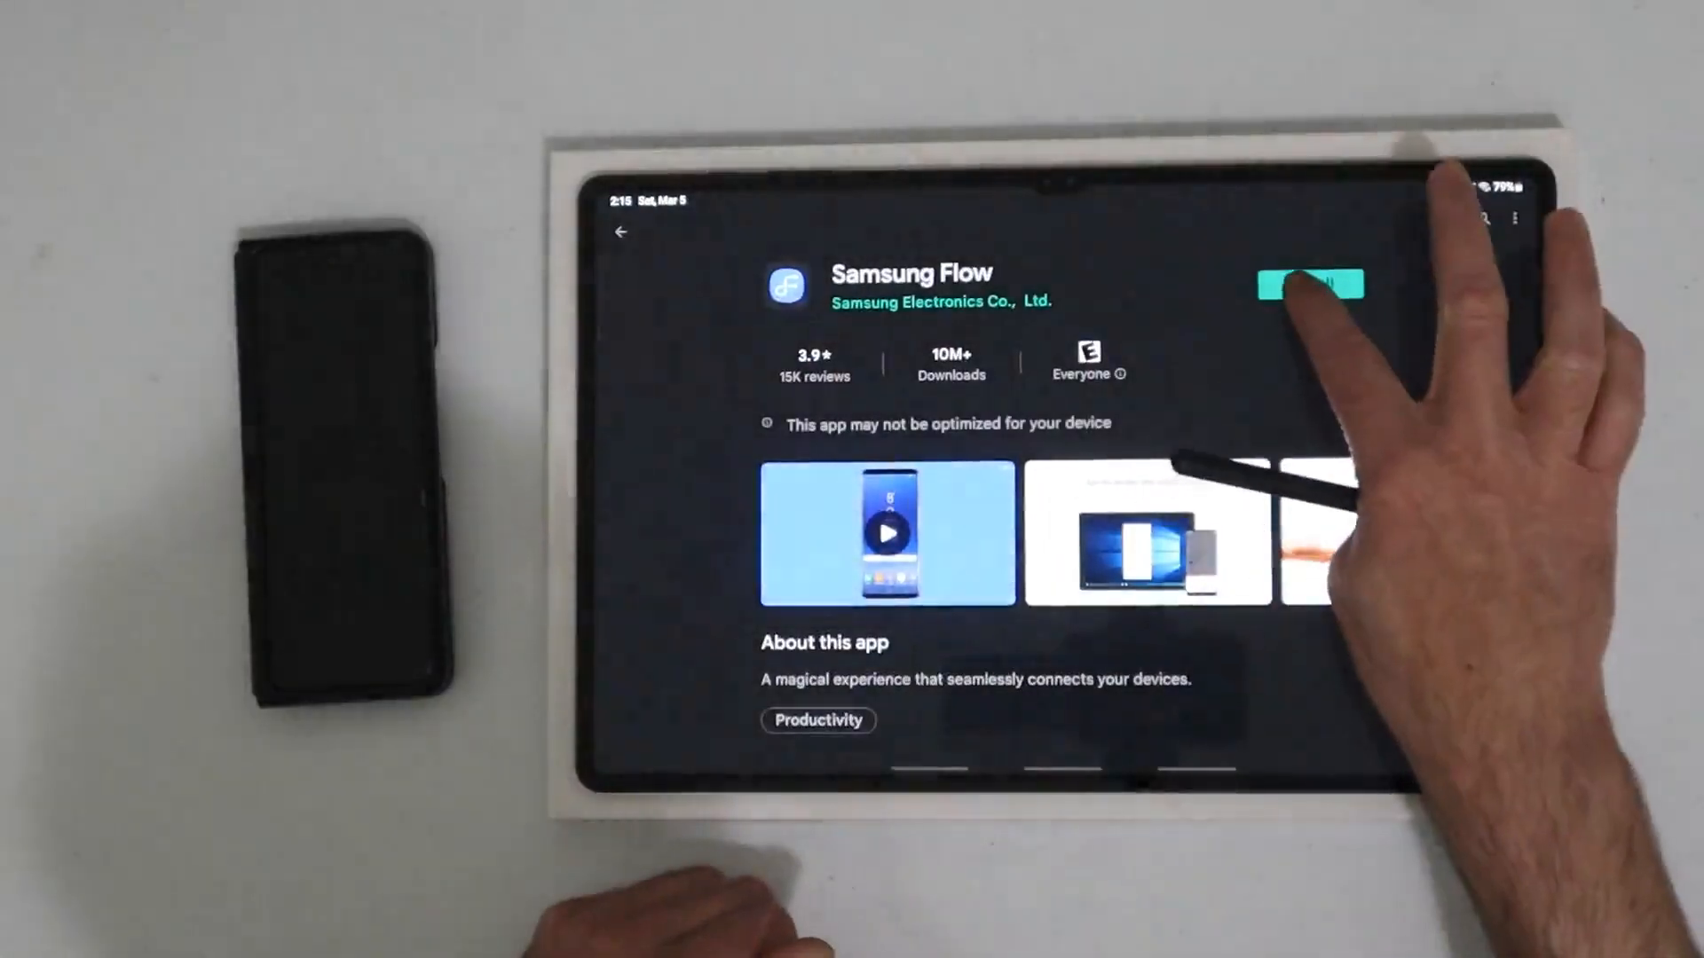
{"action": "left_click", "coordinate": [1310, 284]}
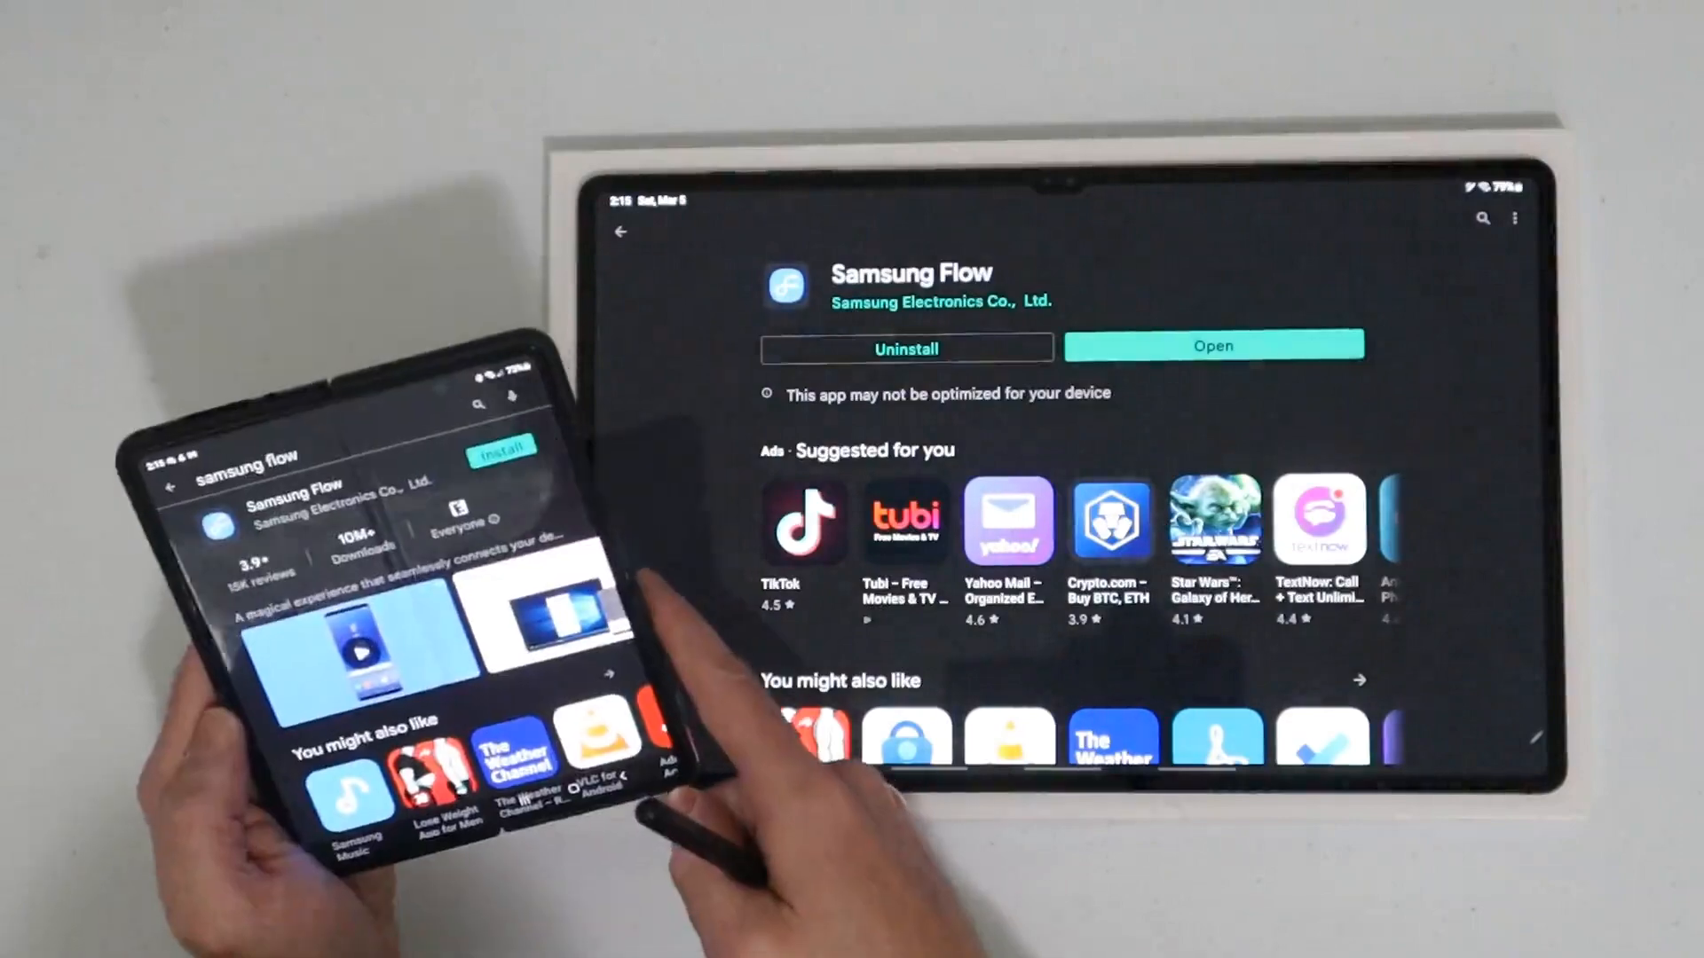
{"action": "left_click", "coordinate": [499, 445]}
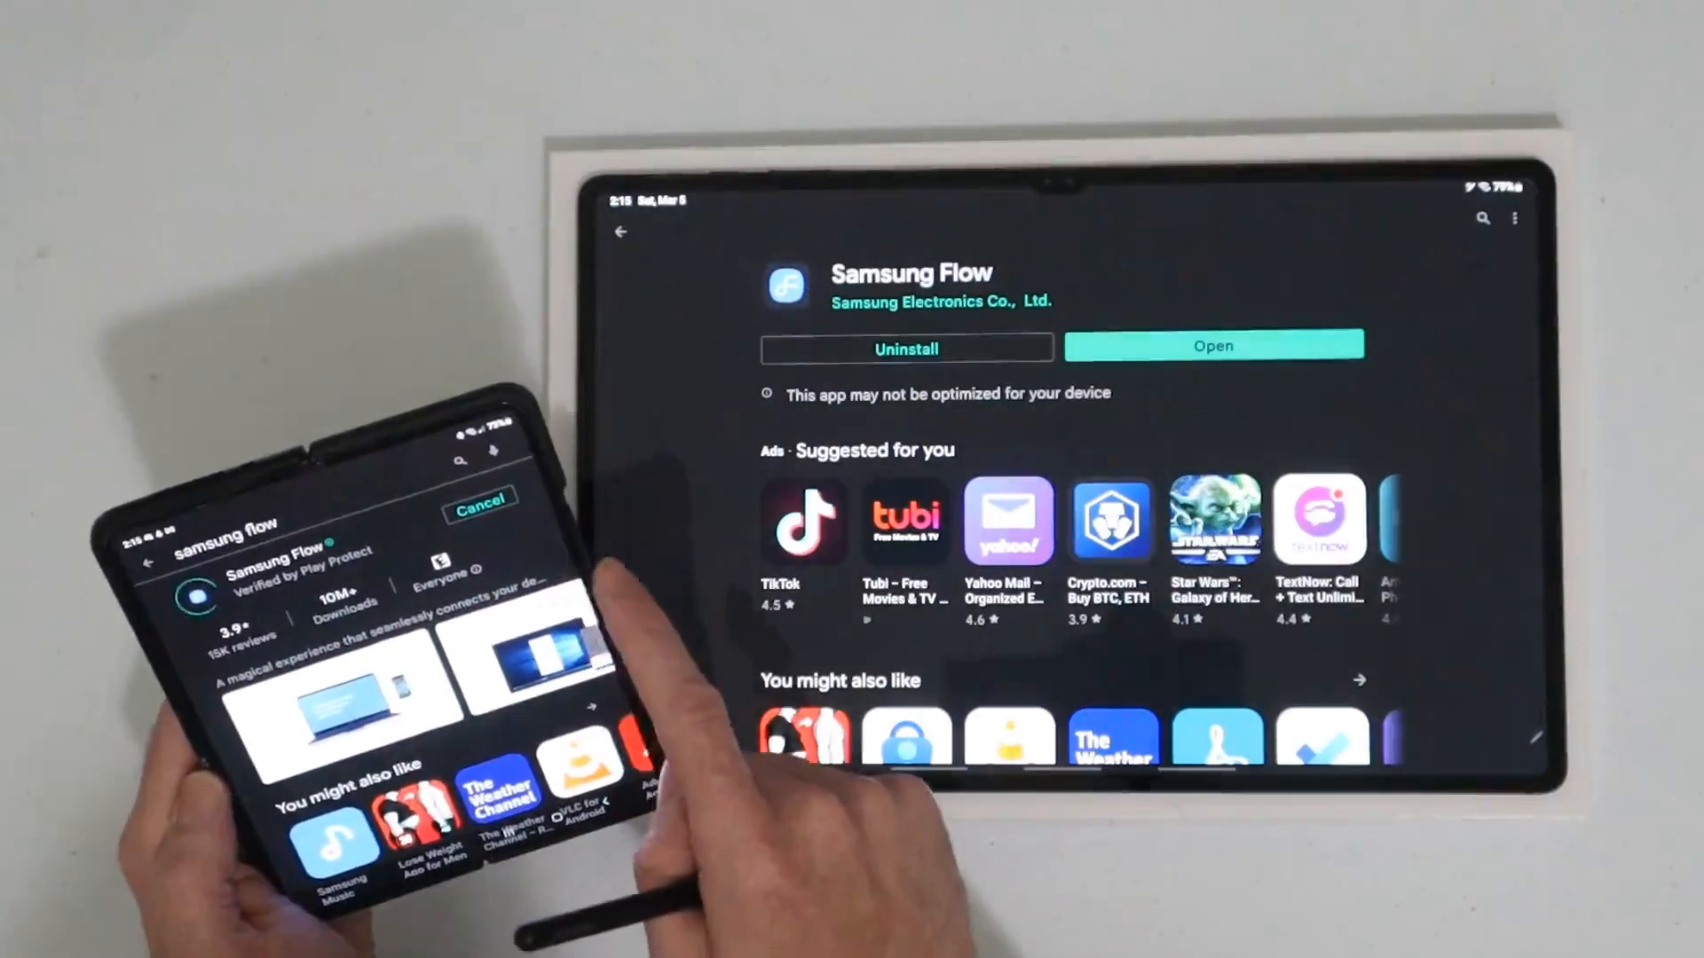
{"action": "left_click", "coordinate": [1214, 347]}
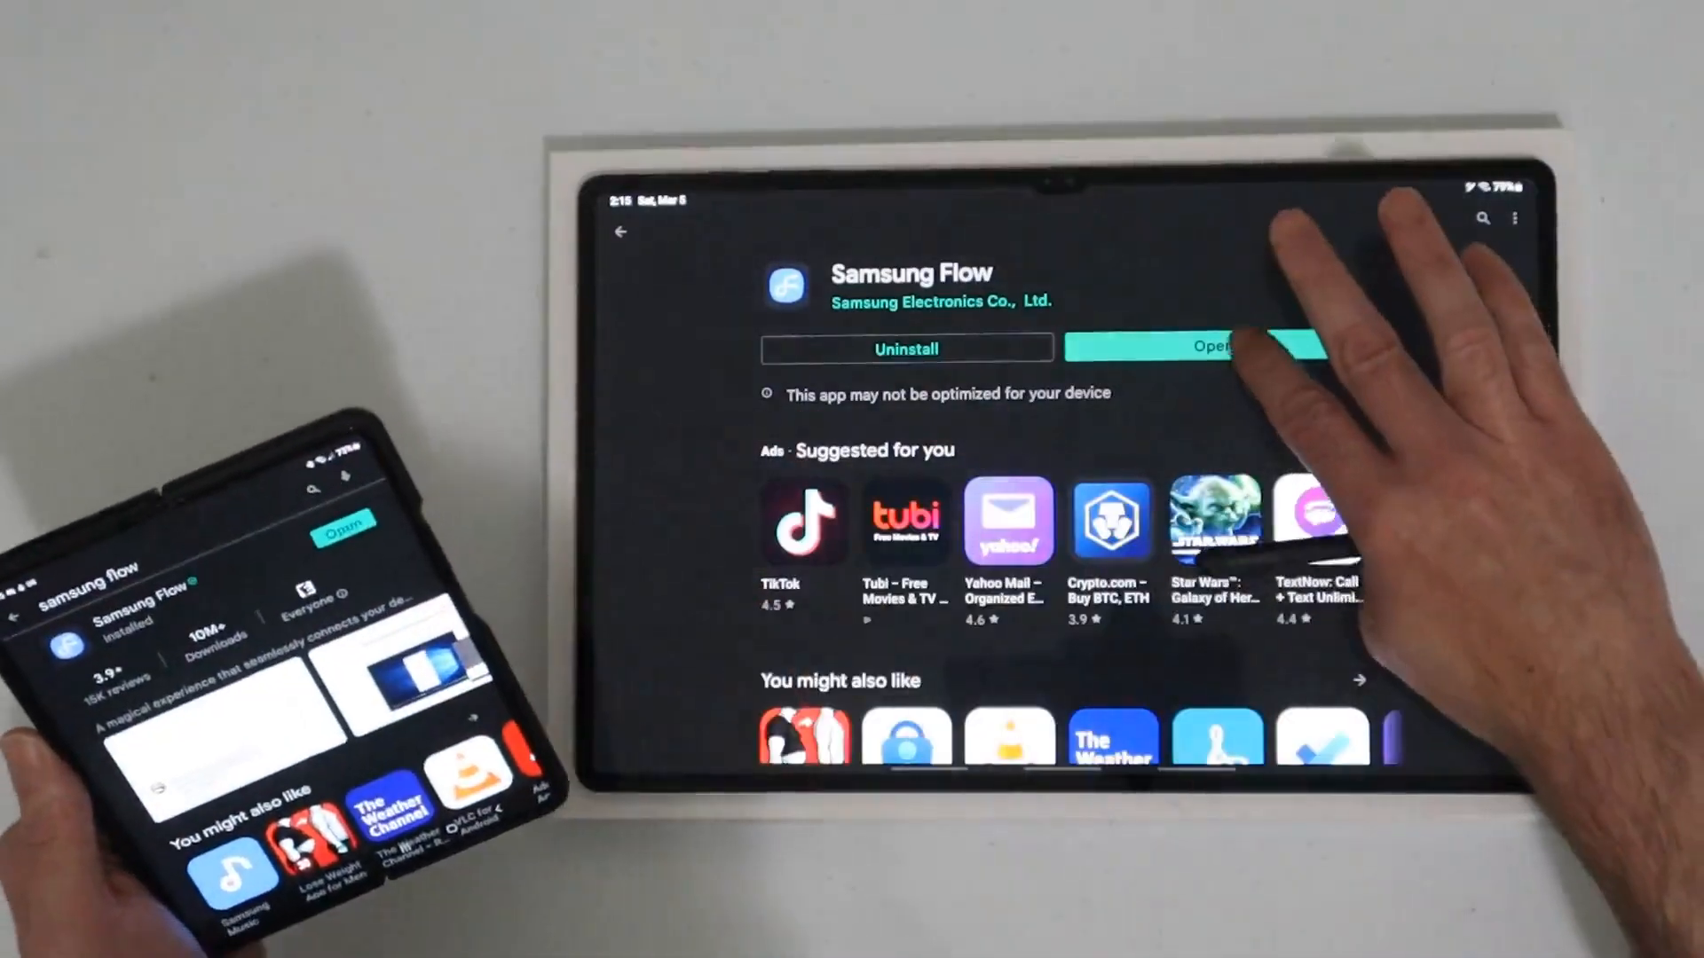
Launch Samsung Flow on the tablet and choose to connect to a phone
{"action": "left_click", "coordinate": [1209, 347]}
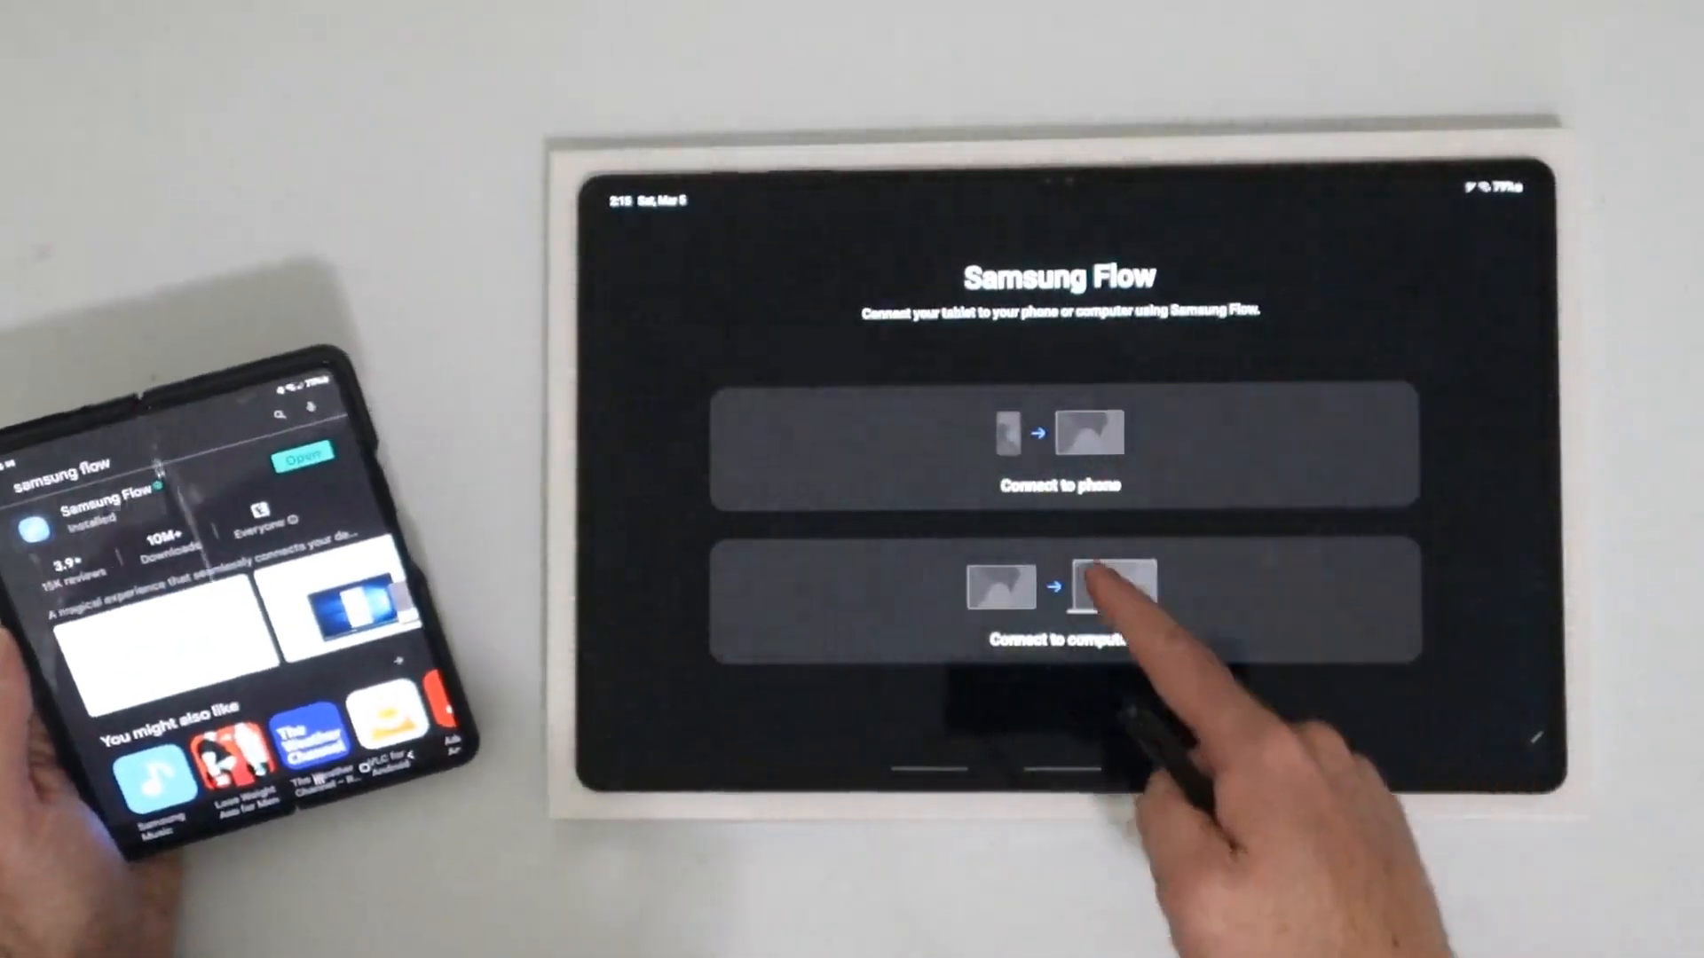
{"action": "left_click", "coordinate": [1062, 603]}
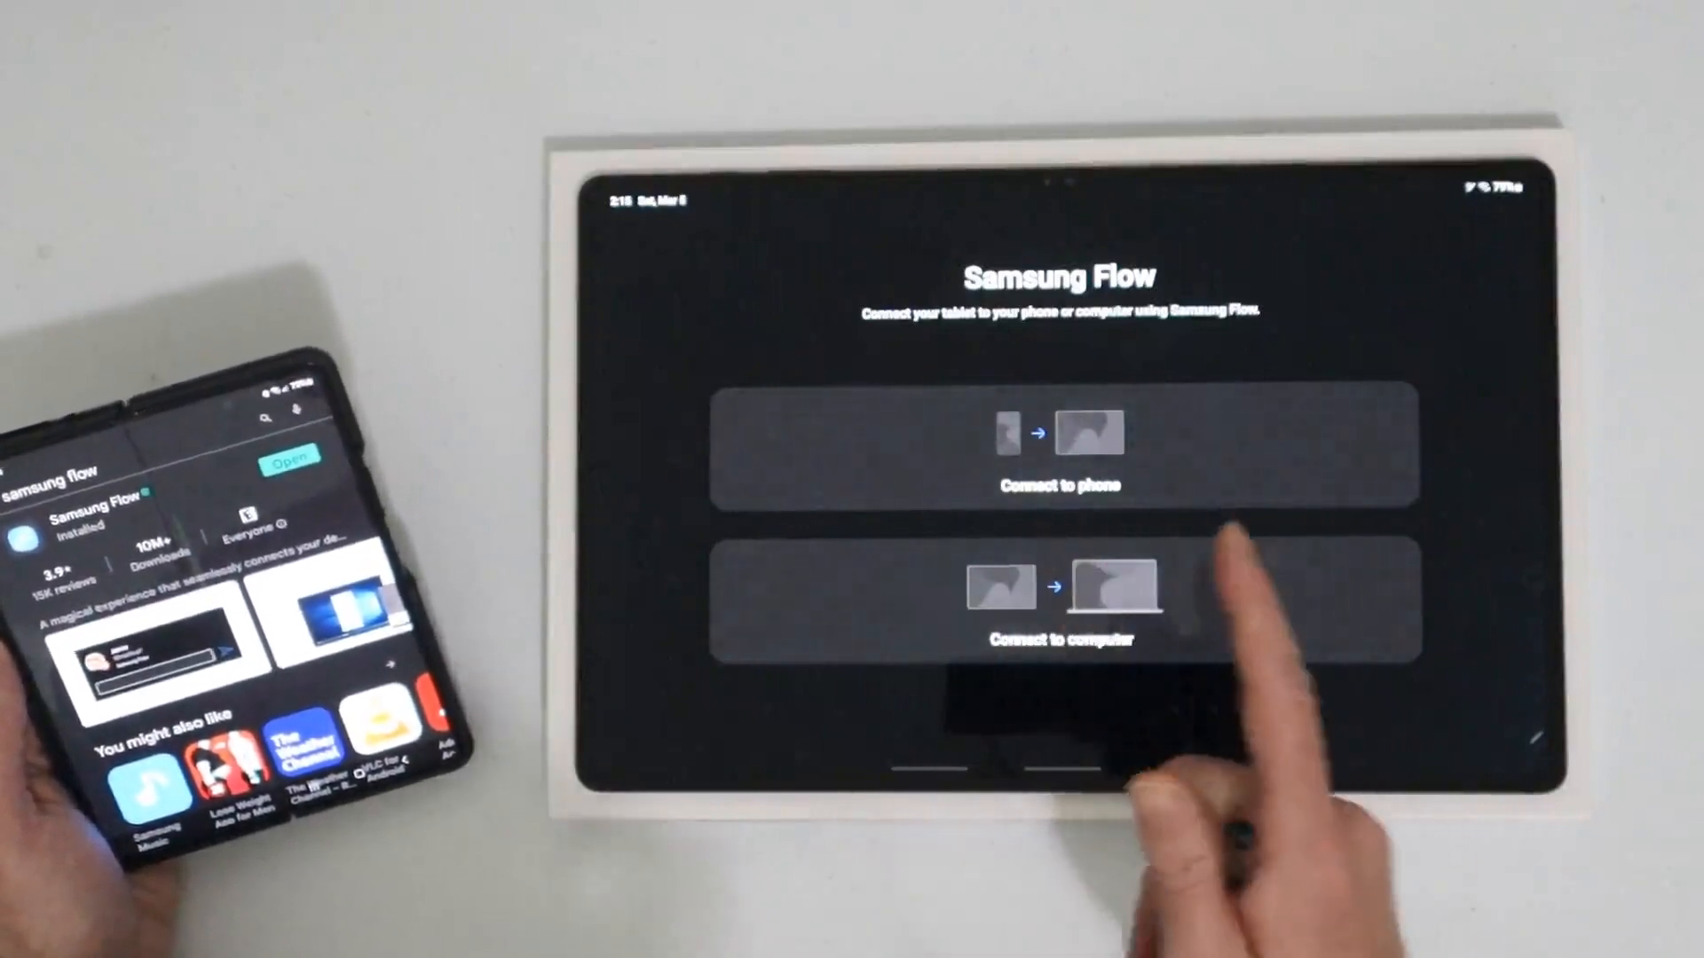
{"action": "left_click", "coordinate": [1066, 446]}
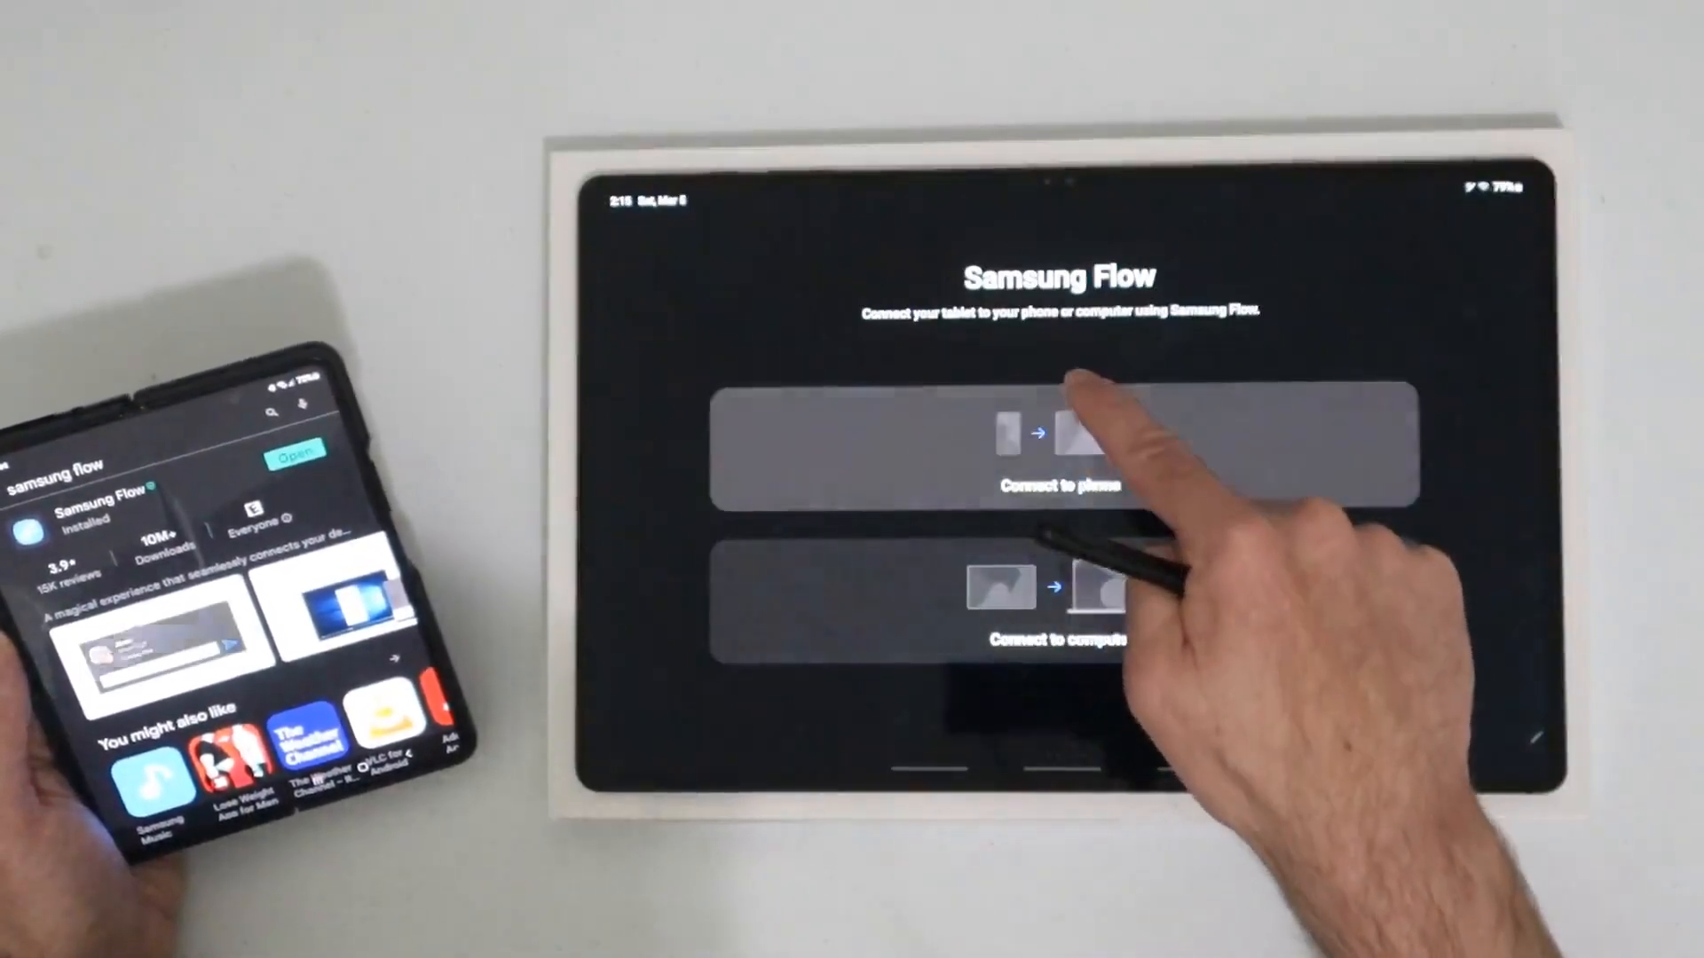
{"action": "left_click", "coordinate": [1065, 445]}
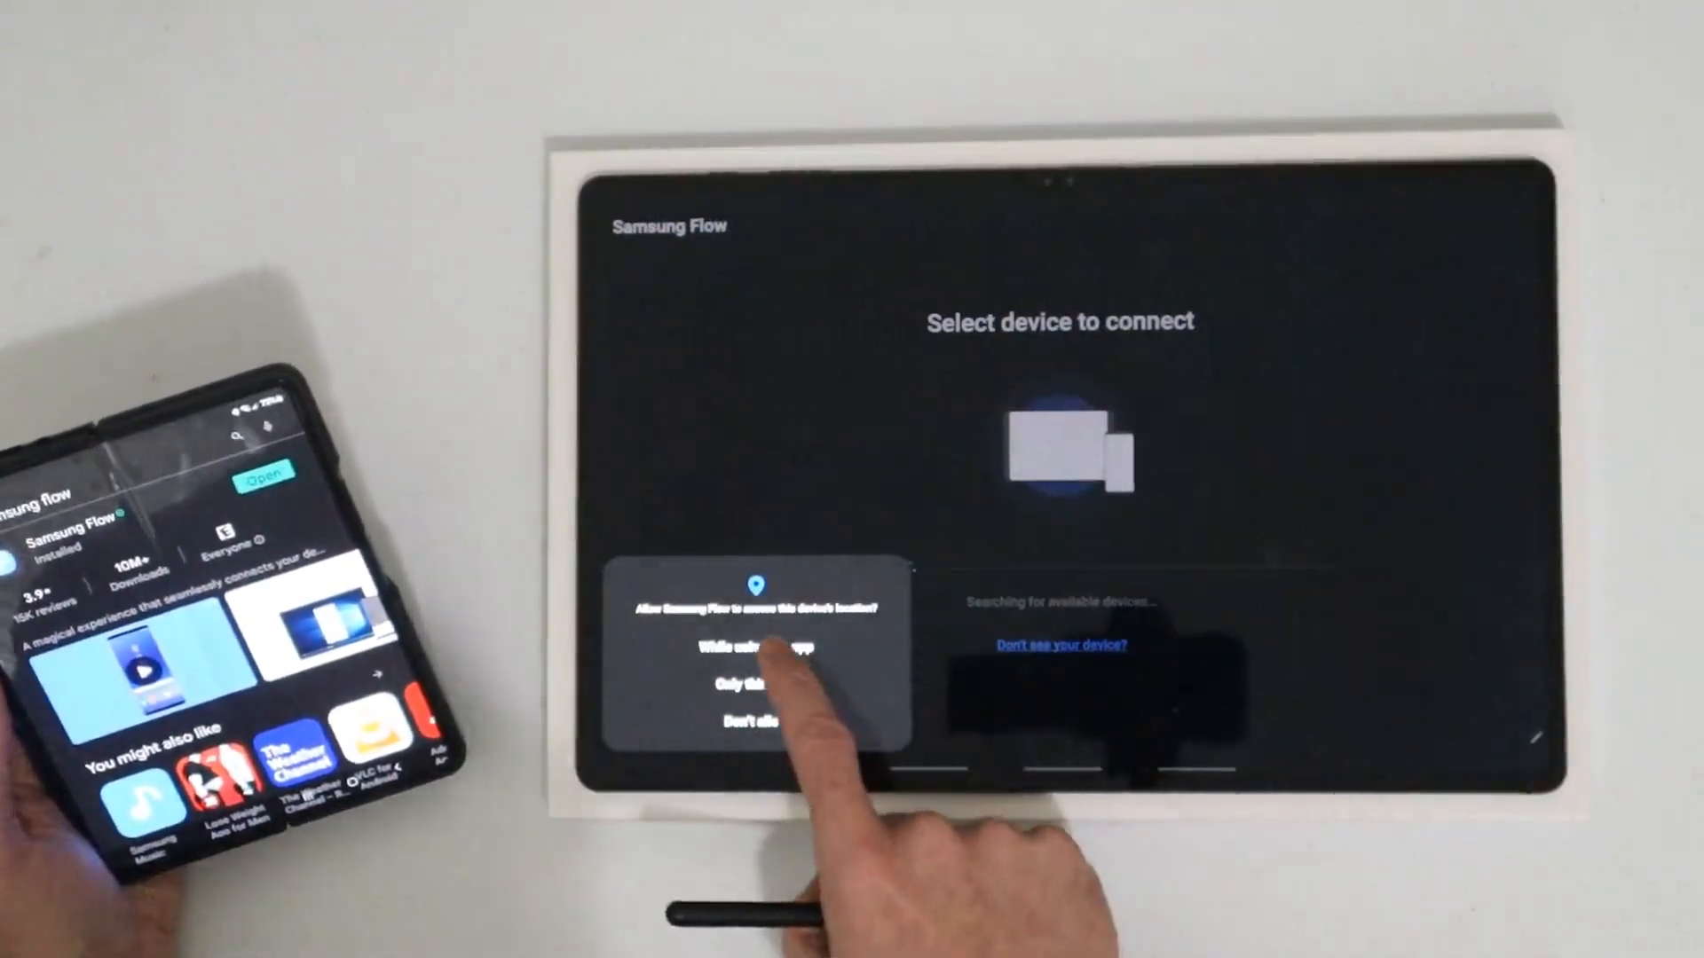
Allow Samsung Flow location access while using the app
{"action": "left_click", "coordinate": [761, 650]}
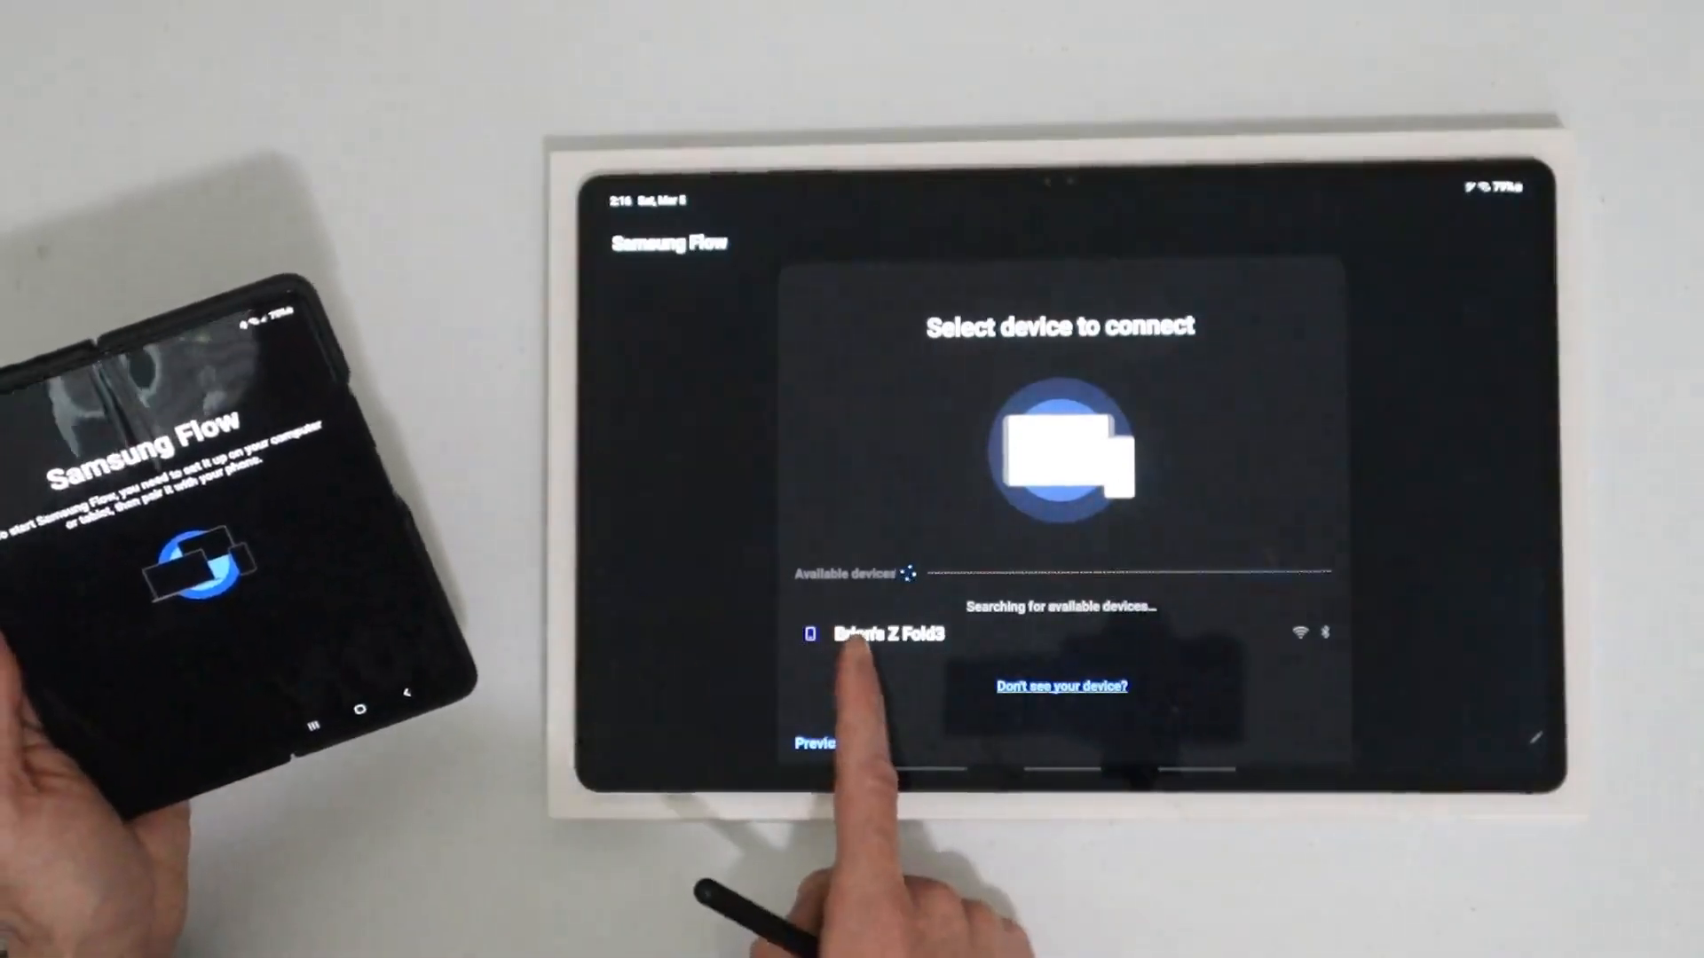
Select the Z Fold3 under Available devices to start pairing
{"action": "left_click", "coordinate": [886, 633]}
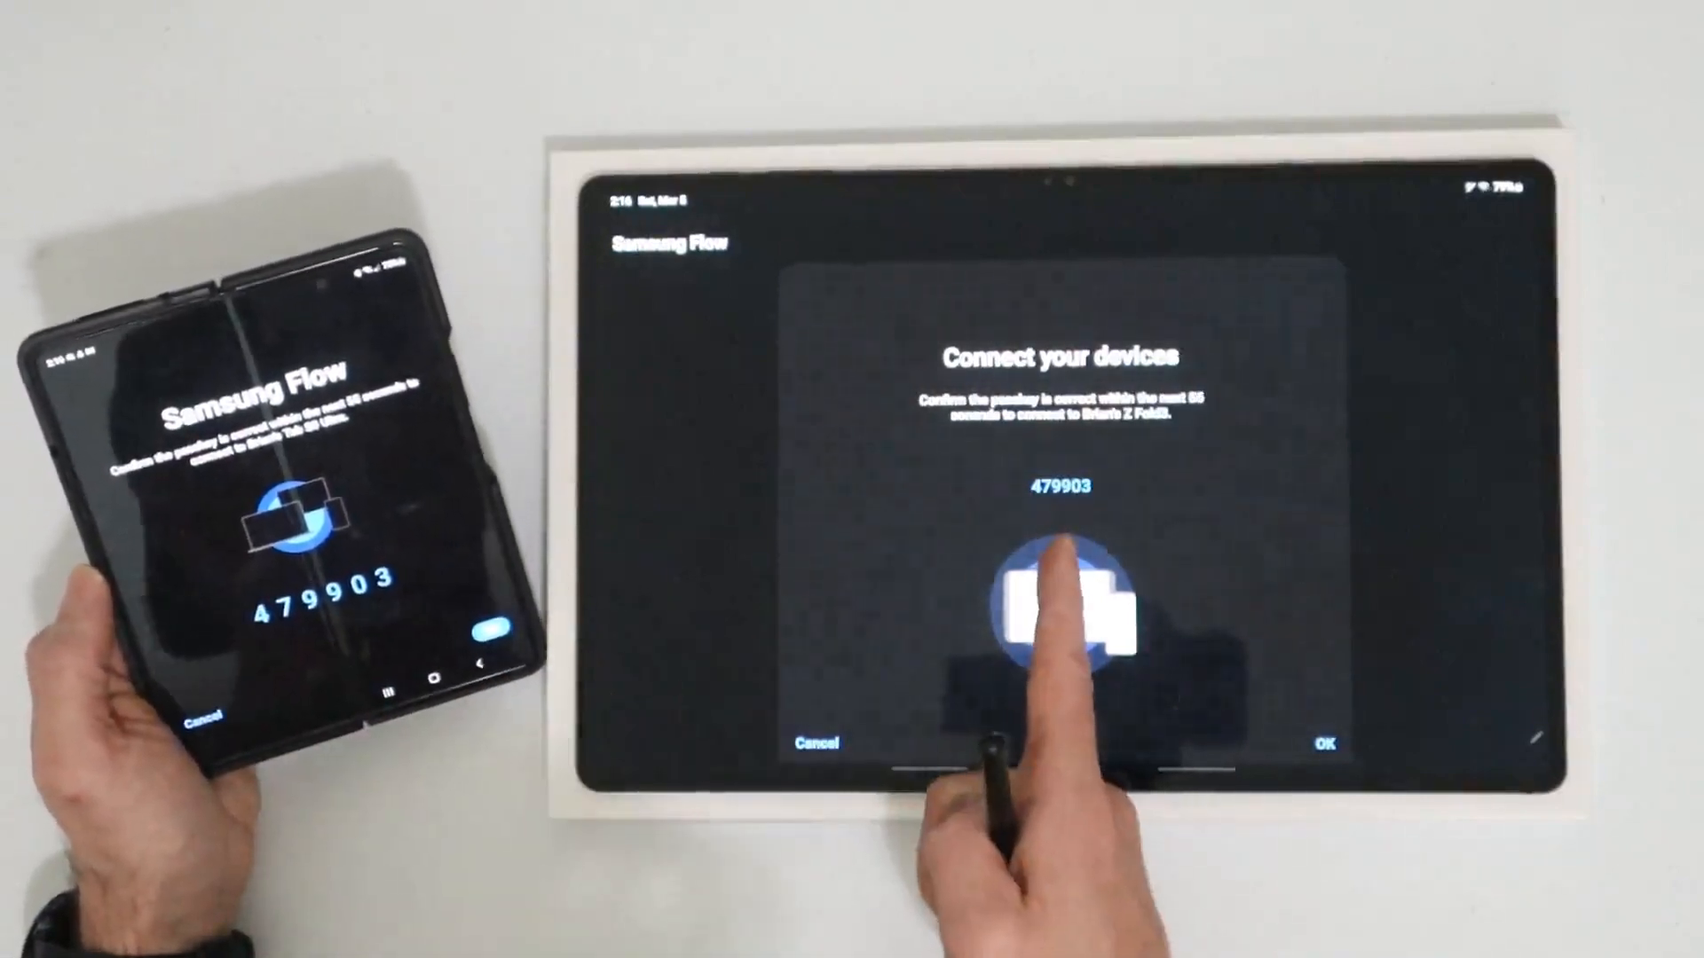
Confirm the passkey on tablet and phone, then allow contacts and photos access
{"action": "left_click", "coordinate": [1323, 744]}
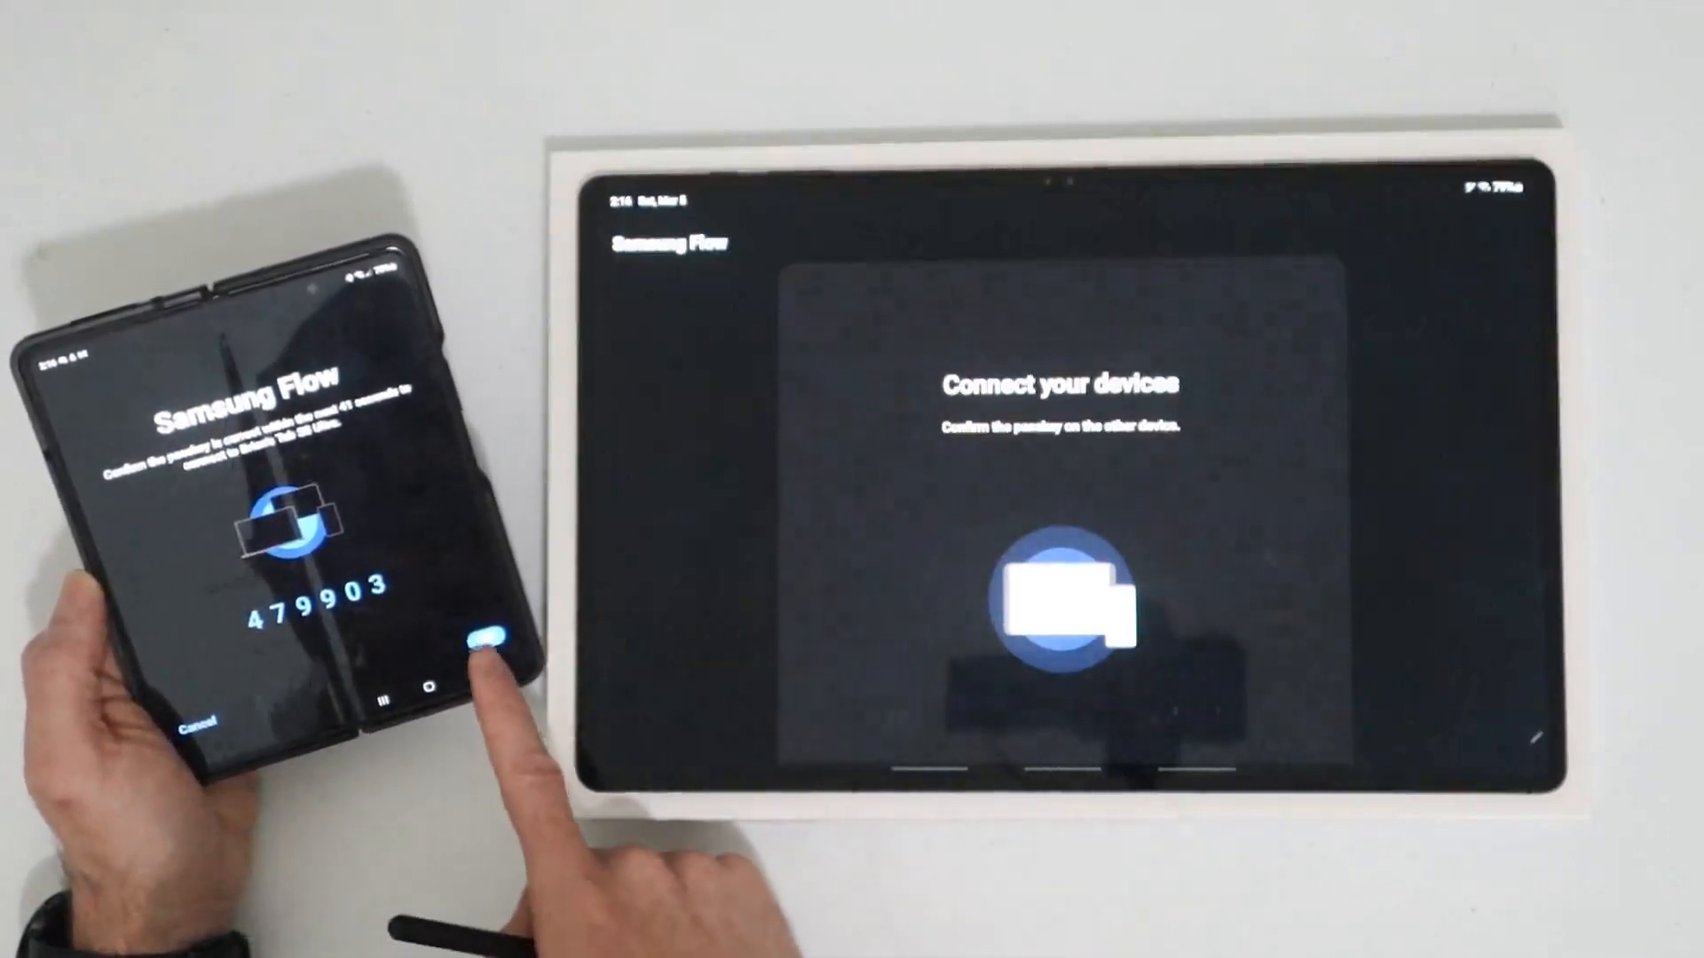
{"action": "left_click", "coordinate": [478, 641]}
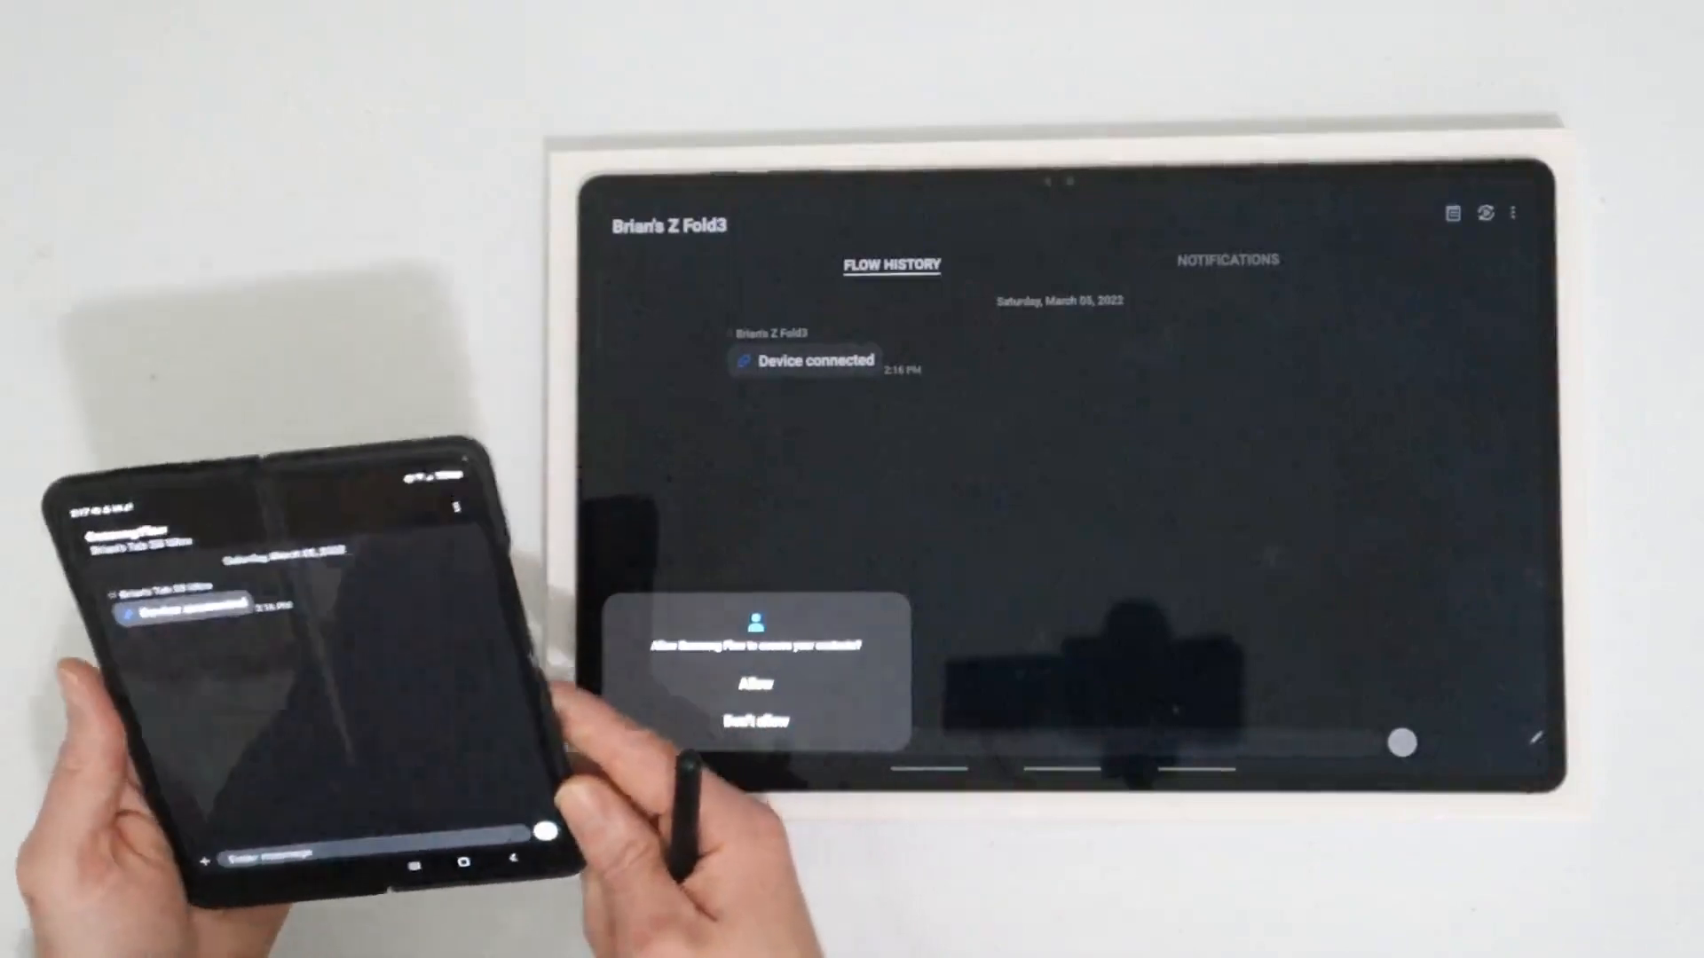
{"action": "left_click", "coordinate": [750, 692]}
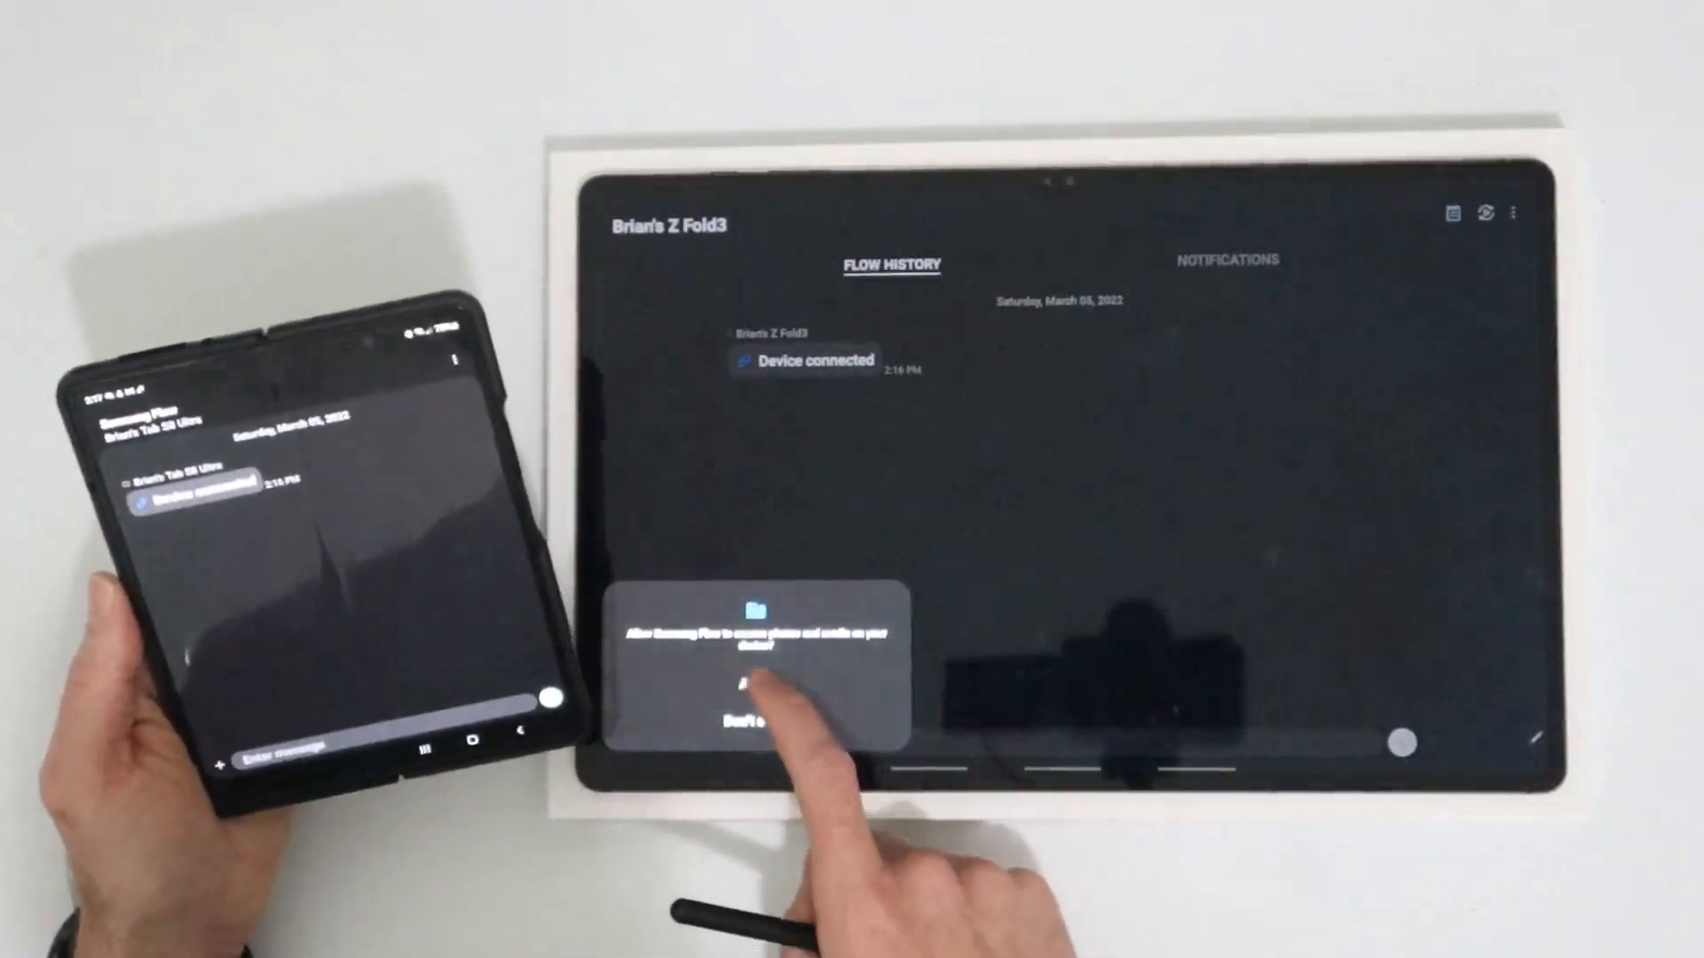
{"action": "left_click", "coordinate": [756, 658]}
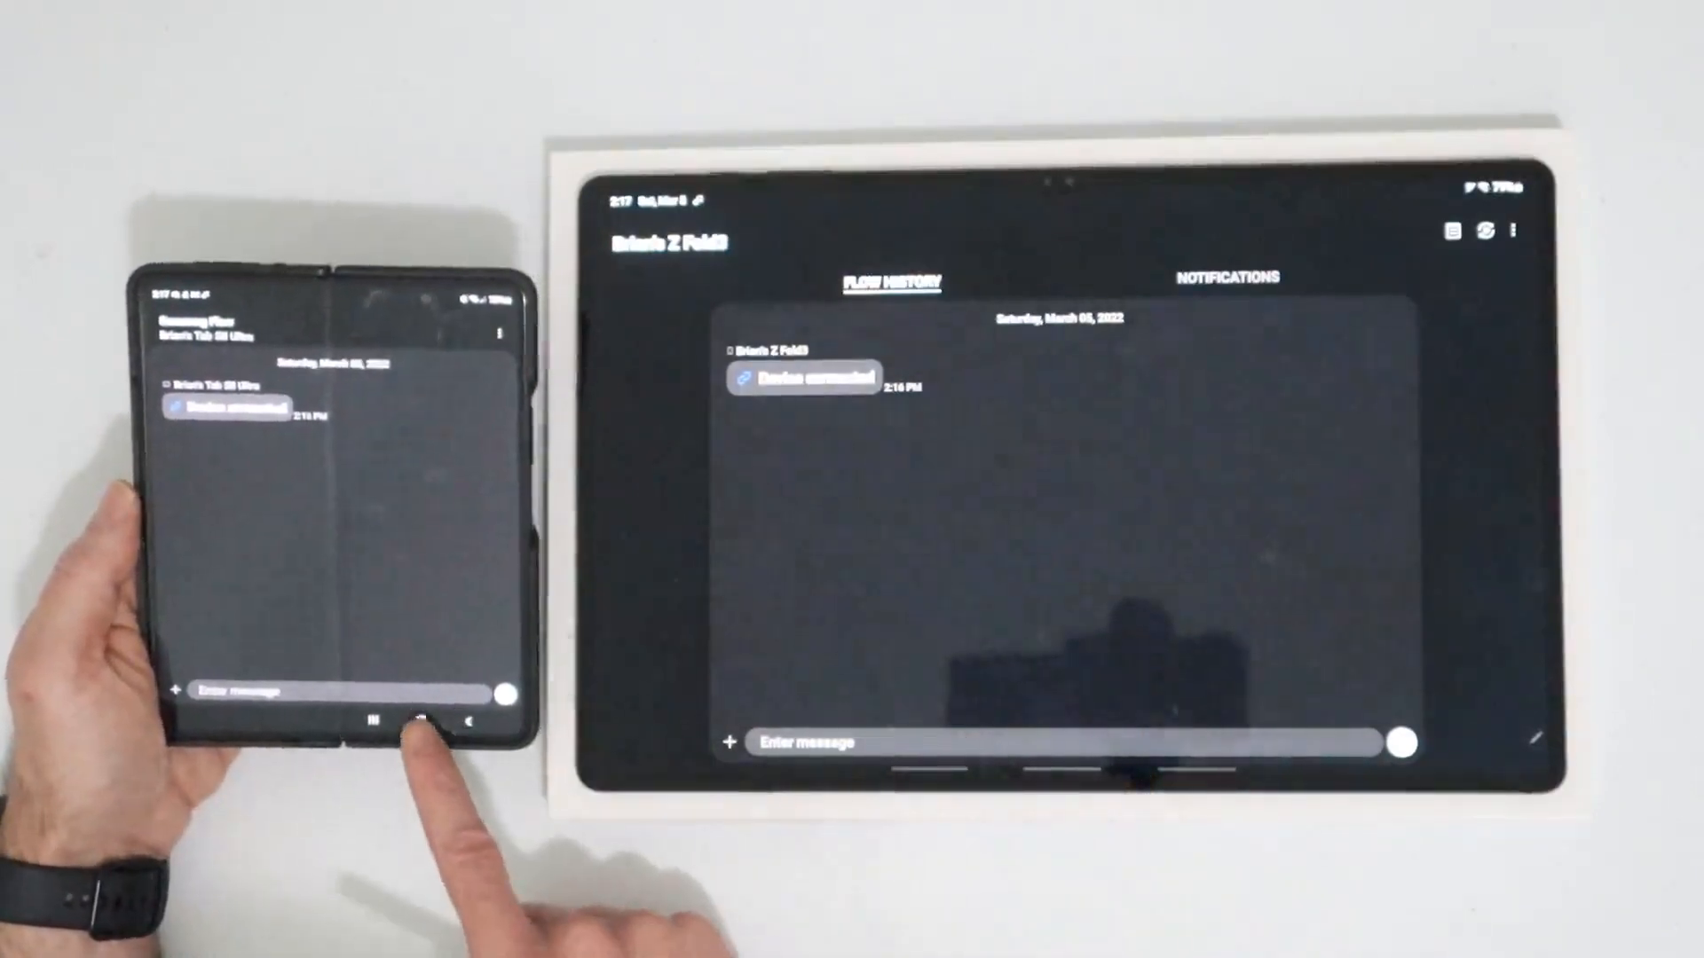
Return the Z Fold3 to its home screen and start Smart View mirroring on the tablet
{"action": "left_click", "coordinate": [411, 723]}
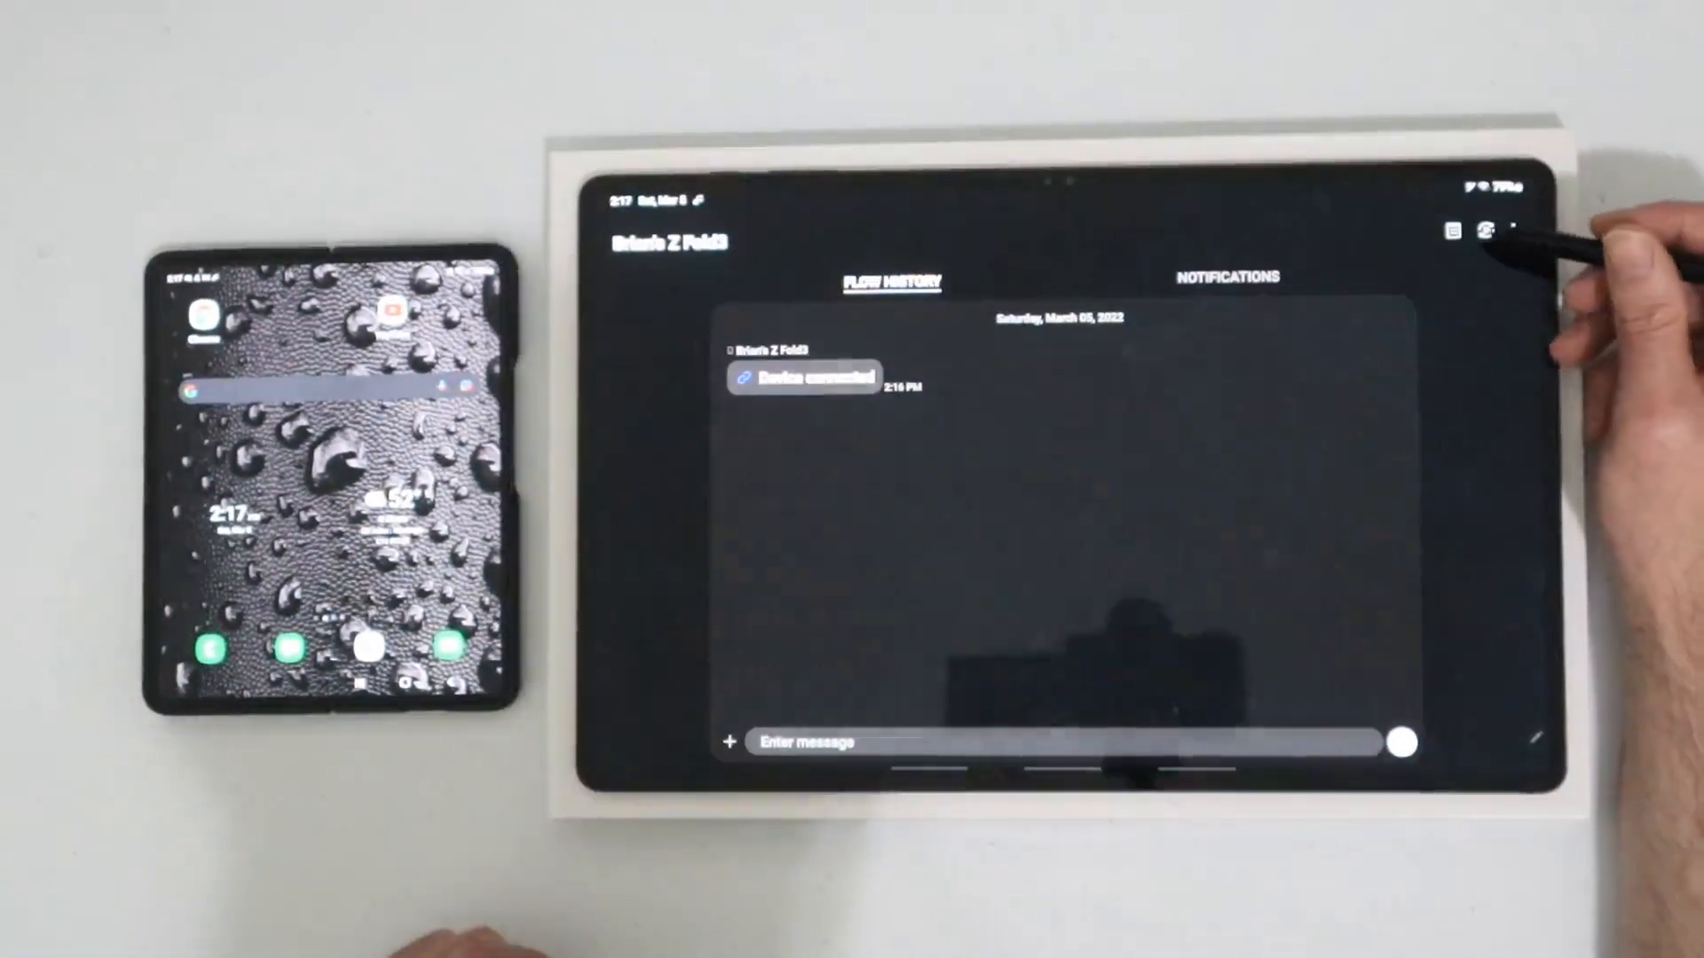
{"action": "left_click", "coordinate": [1502, 228]}
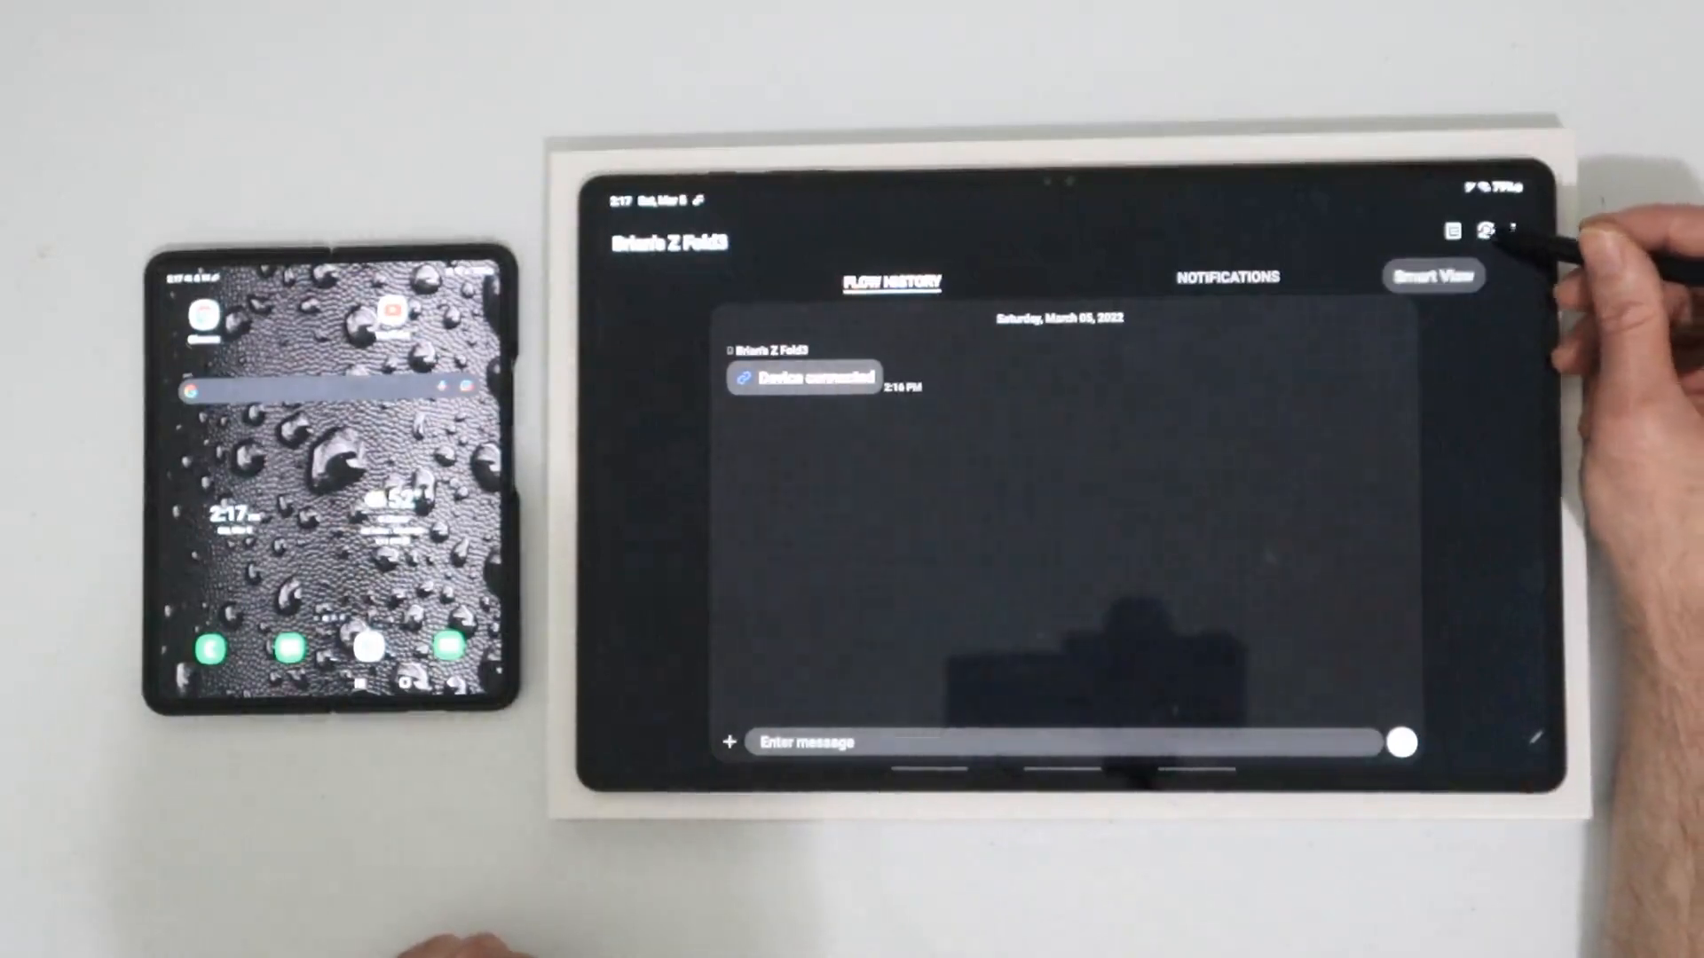
{"action": "left_click", "coordinate": [1434, 275]}
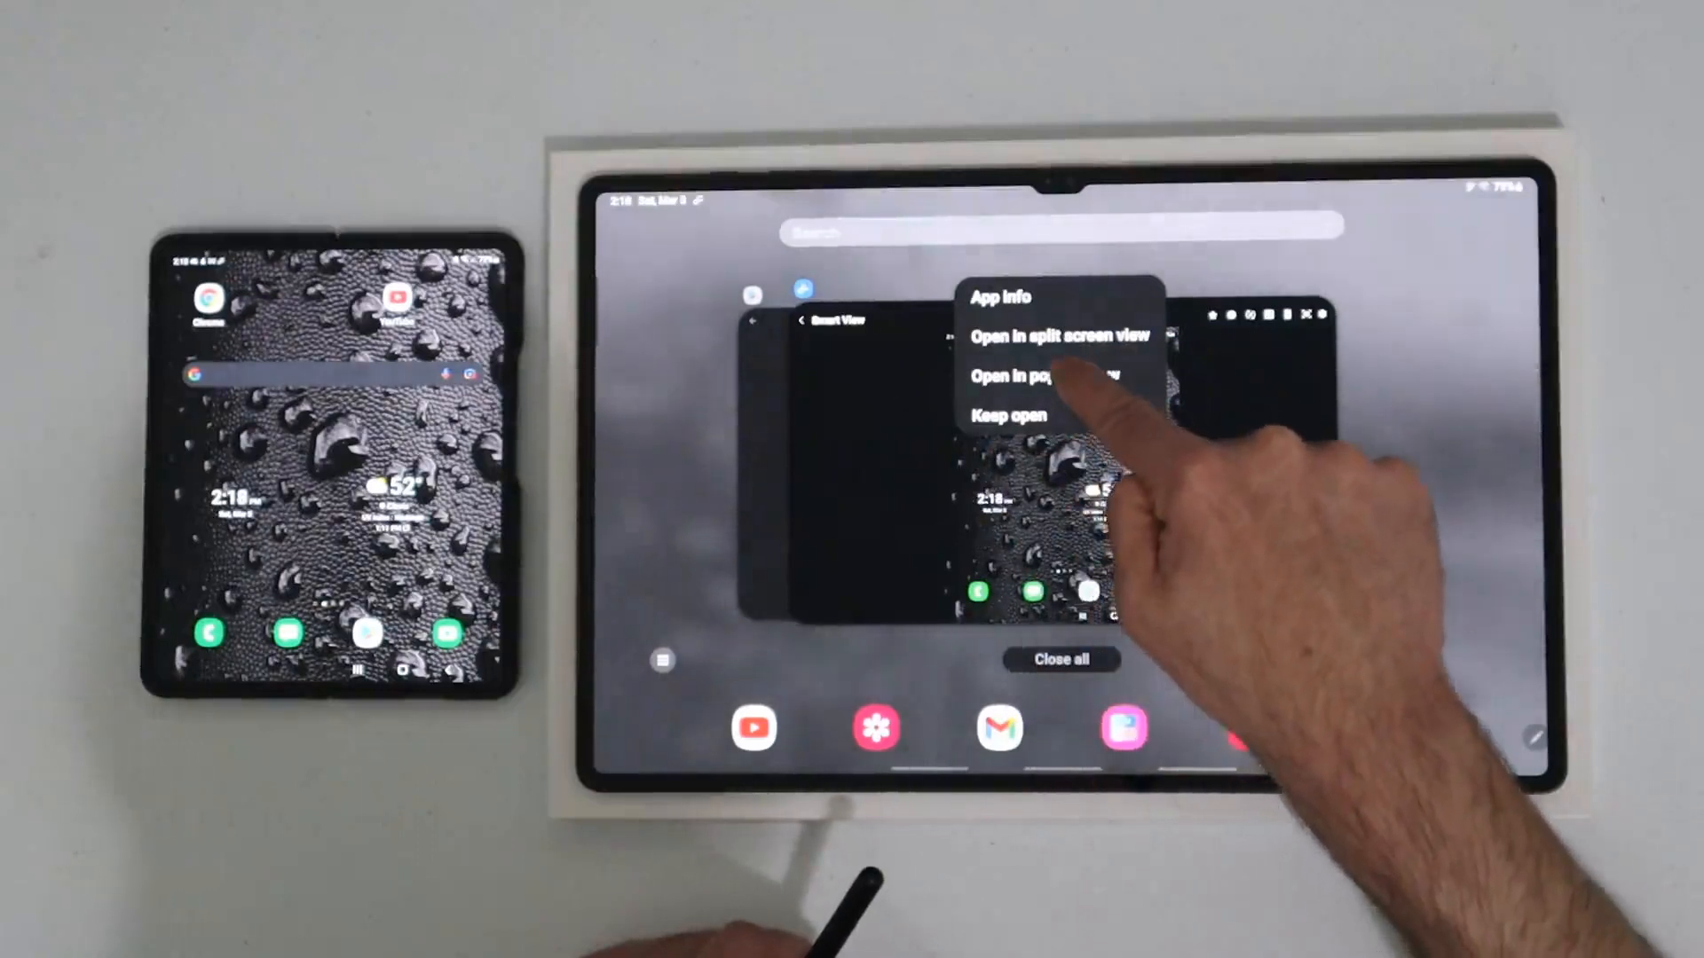
Open the mirrored Z Fold3 screen as a pop-up window
{"action": "left_click", "coordinate": [1038, 376]}
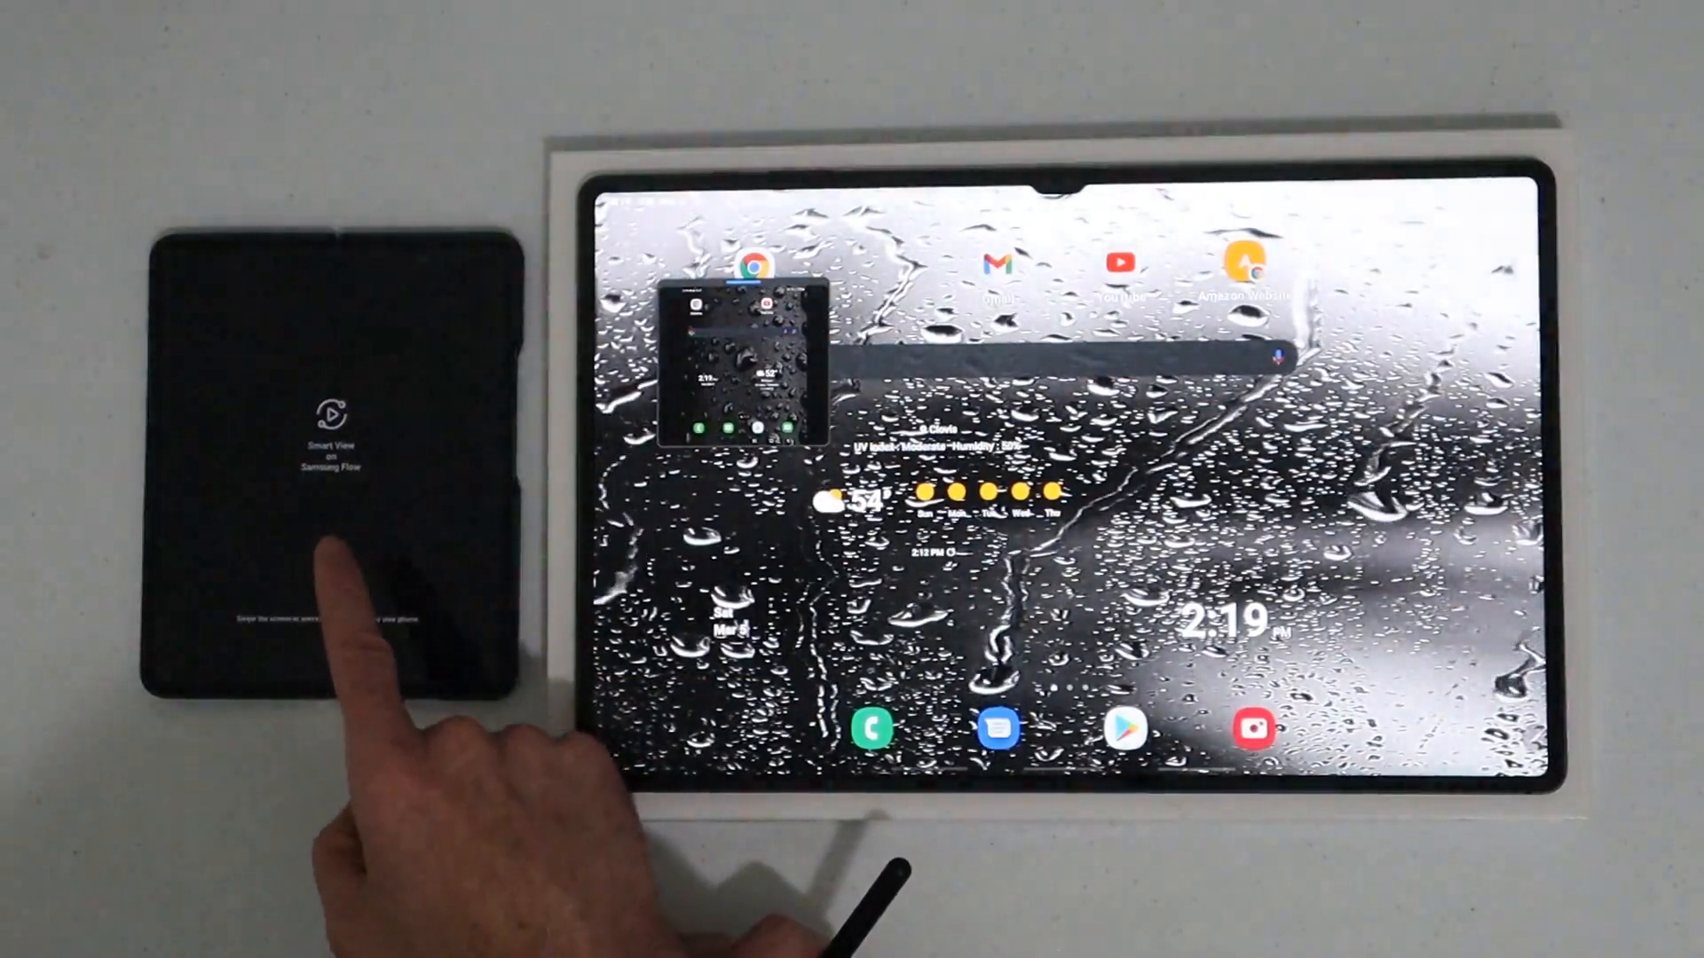
{"action": "mouse_move", "coordinate": [337, 565]}
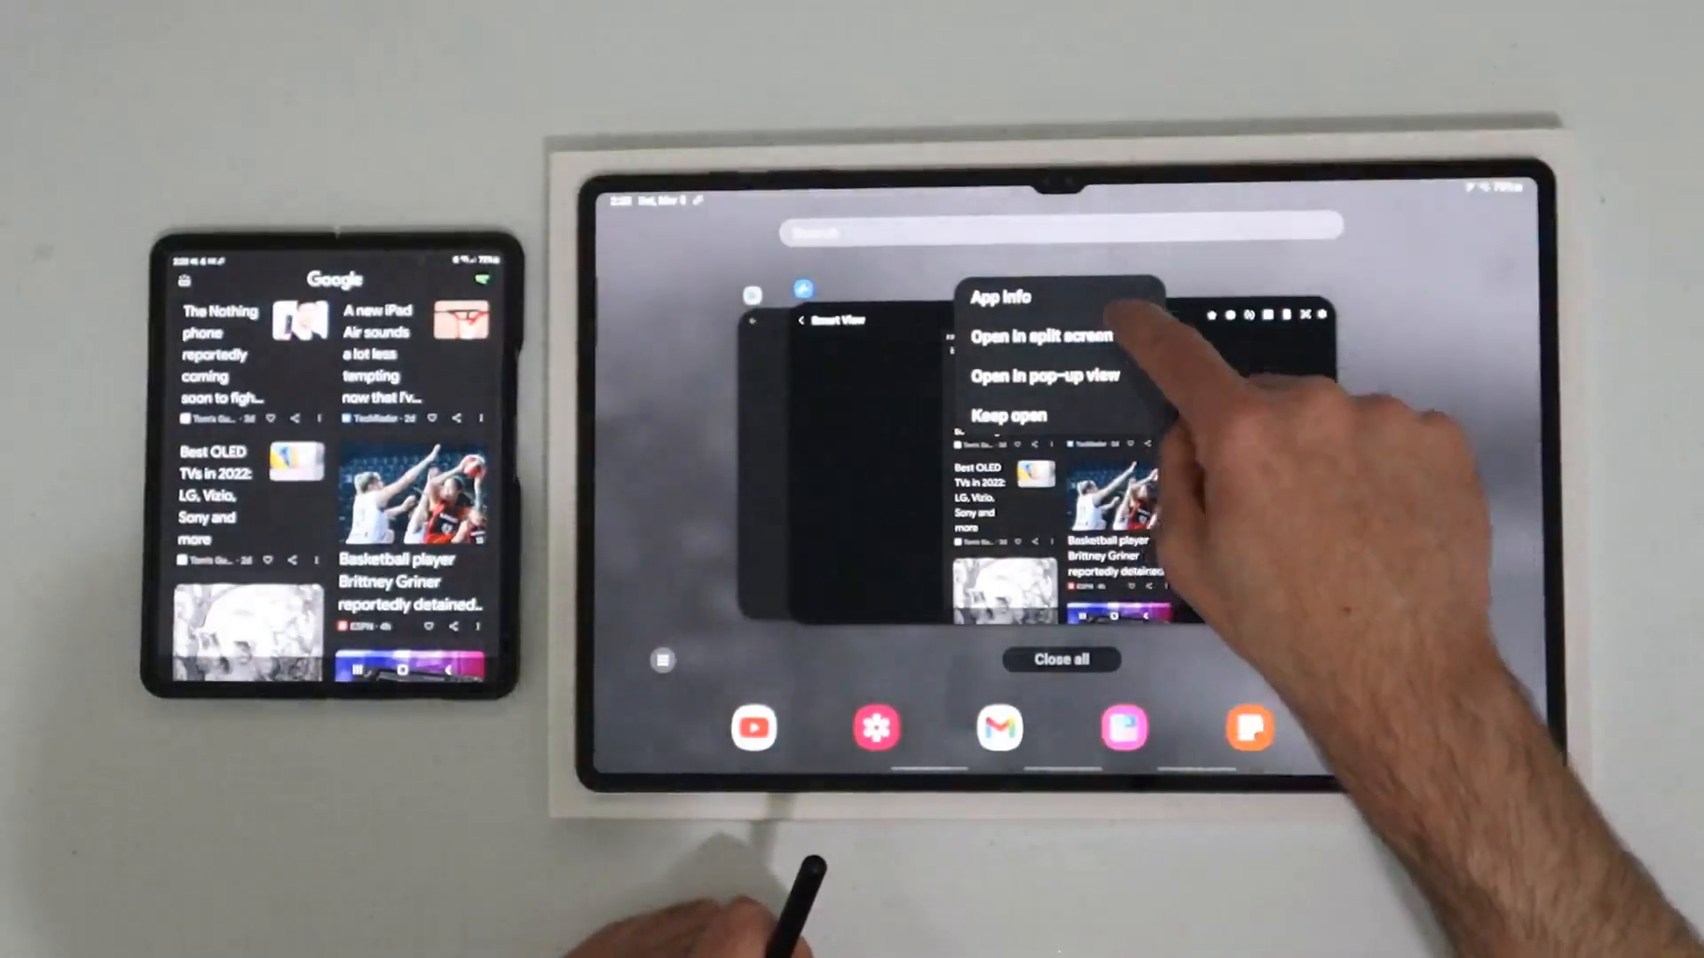
Open the mirrored Z Fold3 screen in split screen view
{"action": "left_click", "coordinate": [1036, 334]}
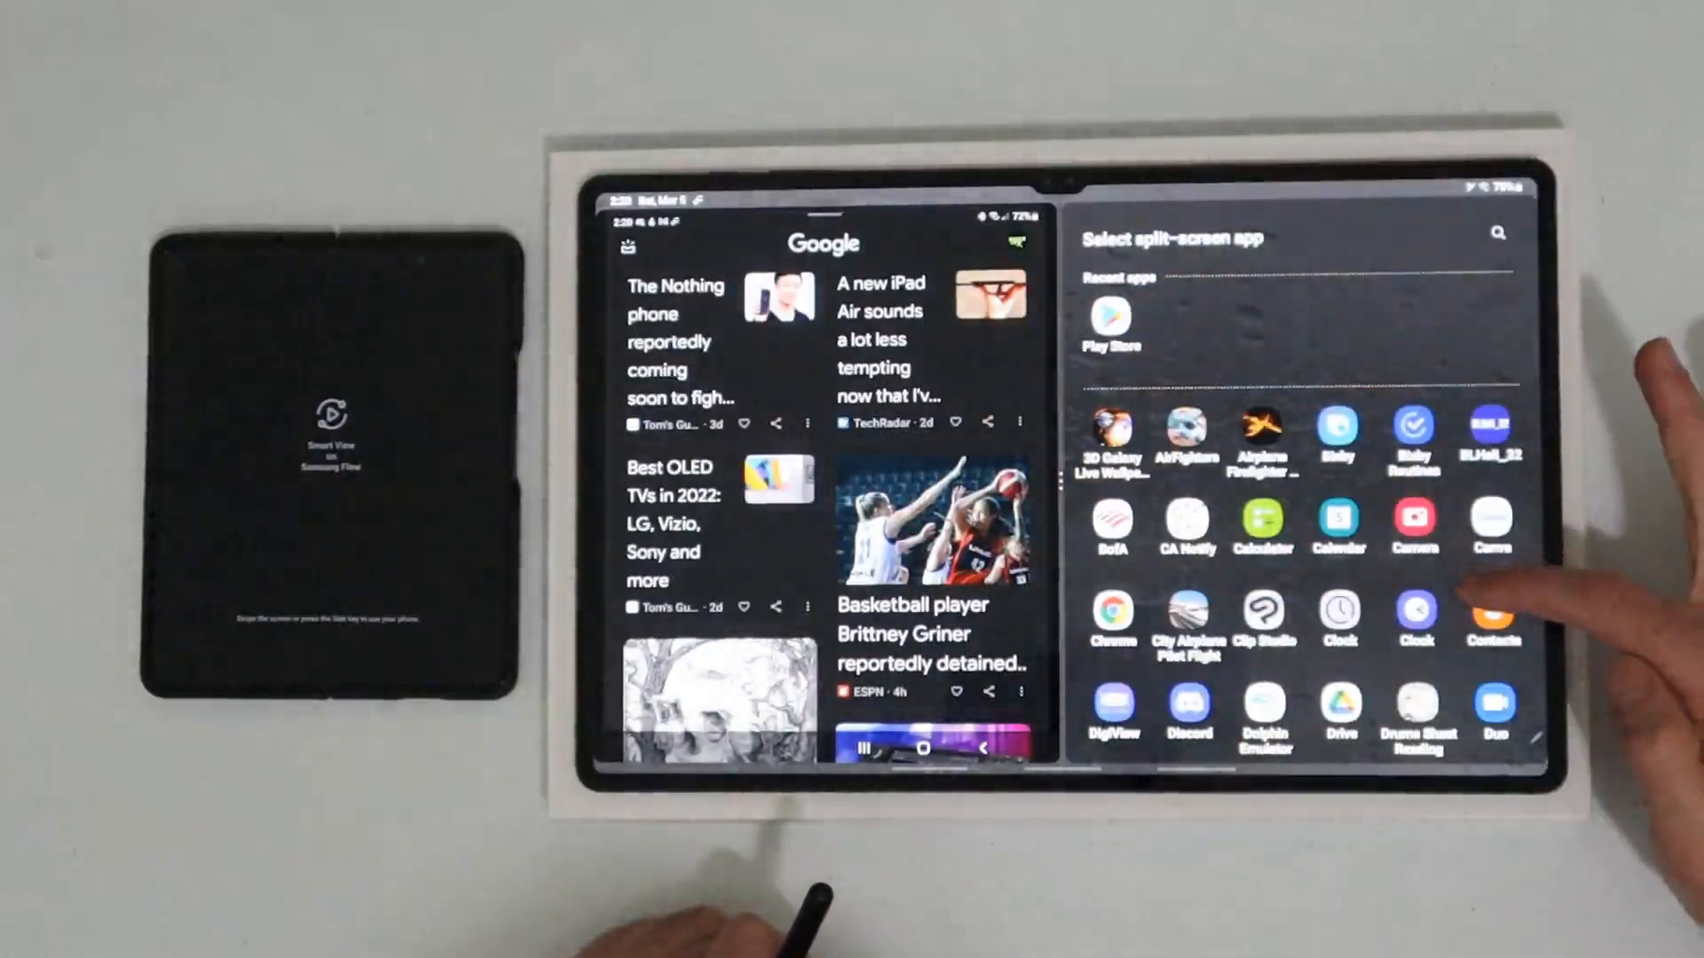
Scroll the app picker and put YouTube in the other split-screen half
{"action": "scroll", "scroll_direction": "down", "scroll_amount": 3}
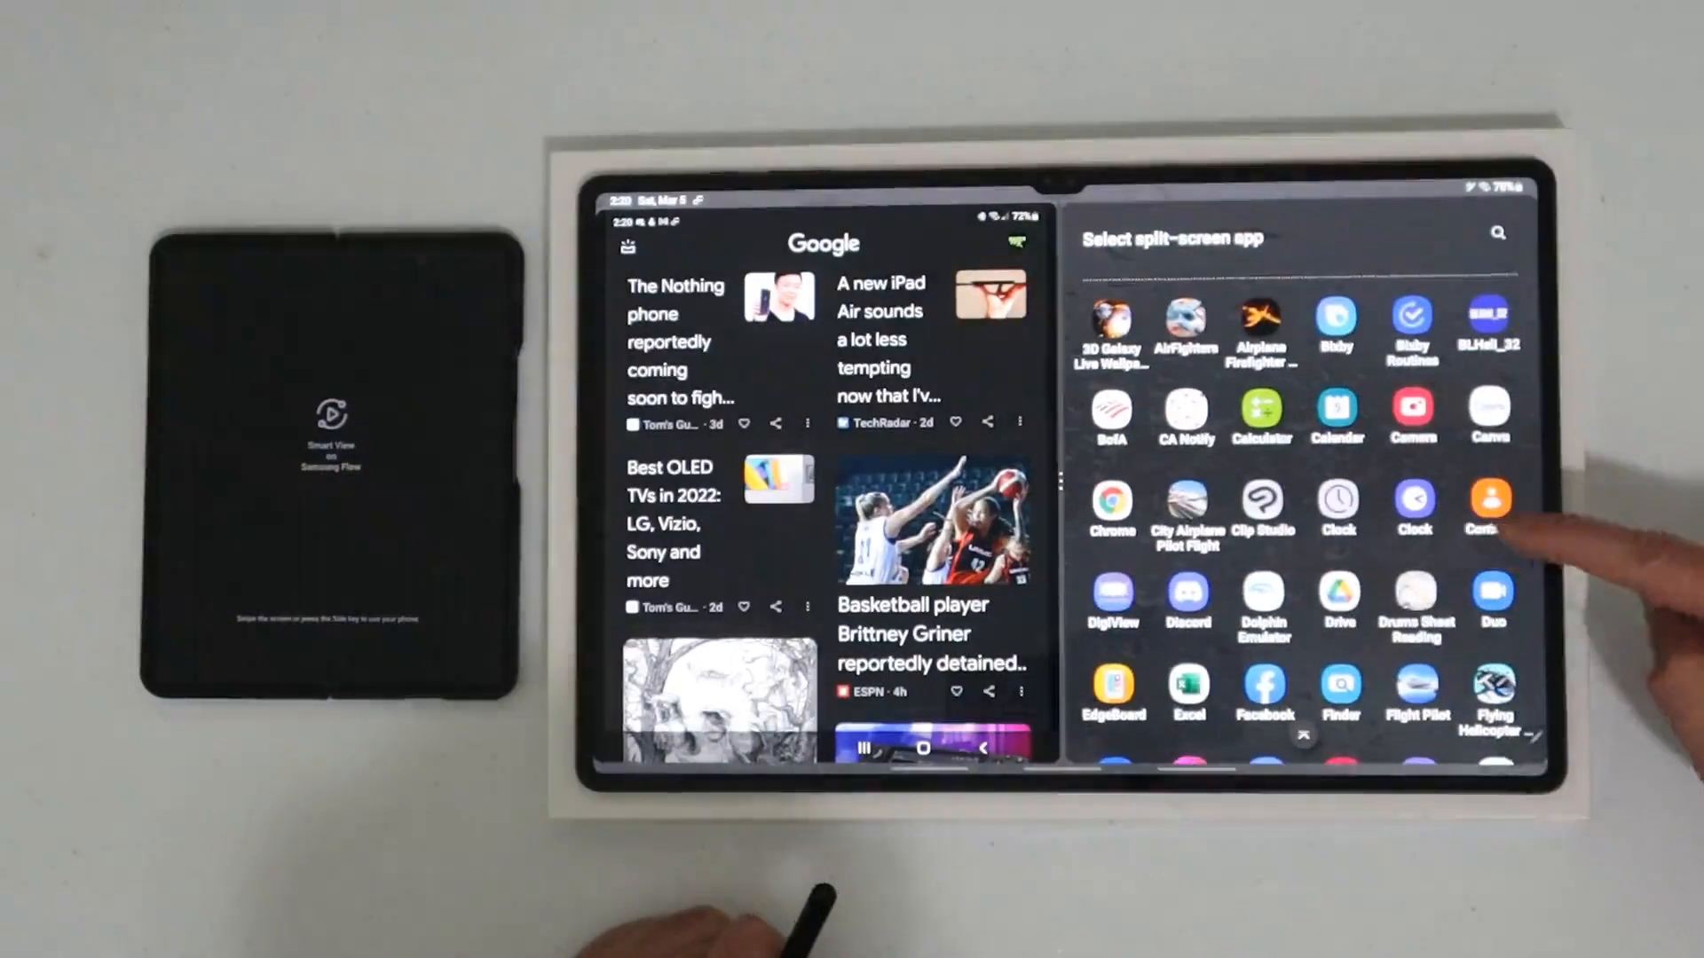
{"action": "scroll", "scroll_direction": "down", "scroll_amount": 3}
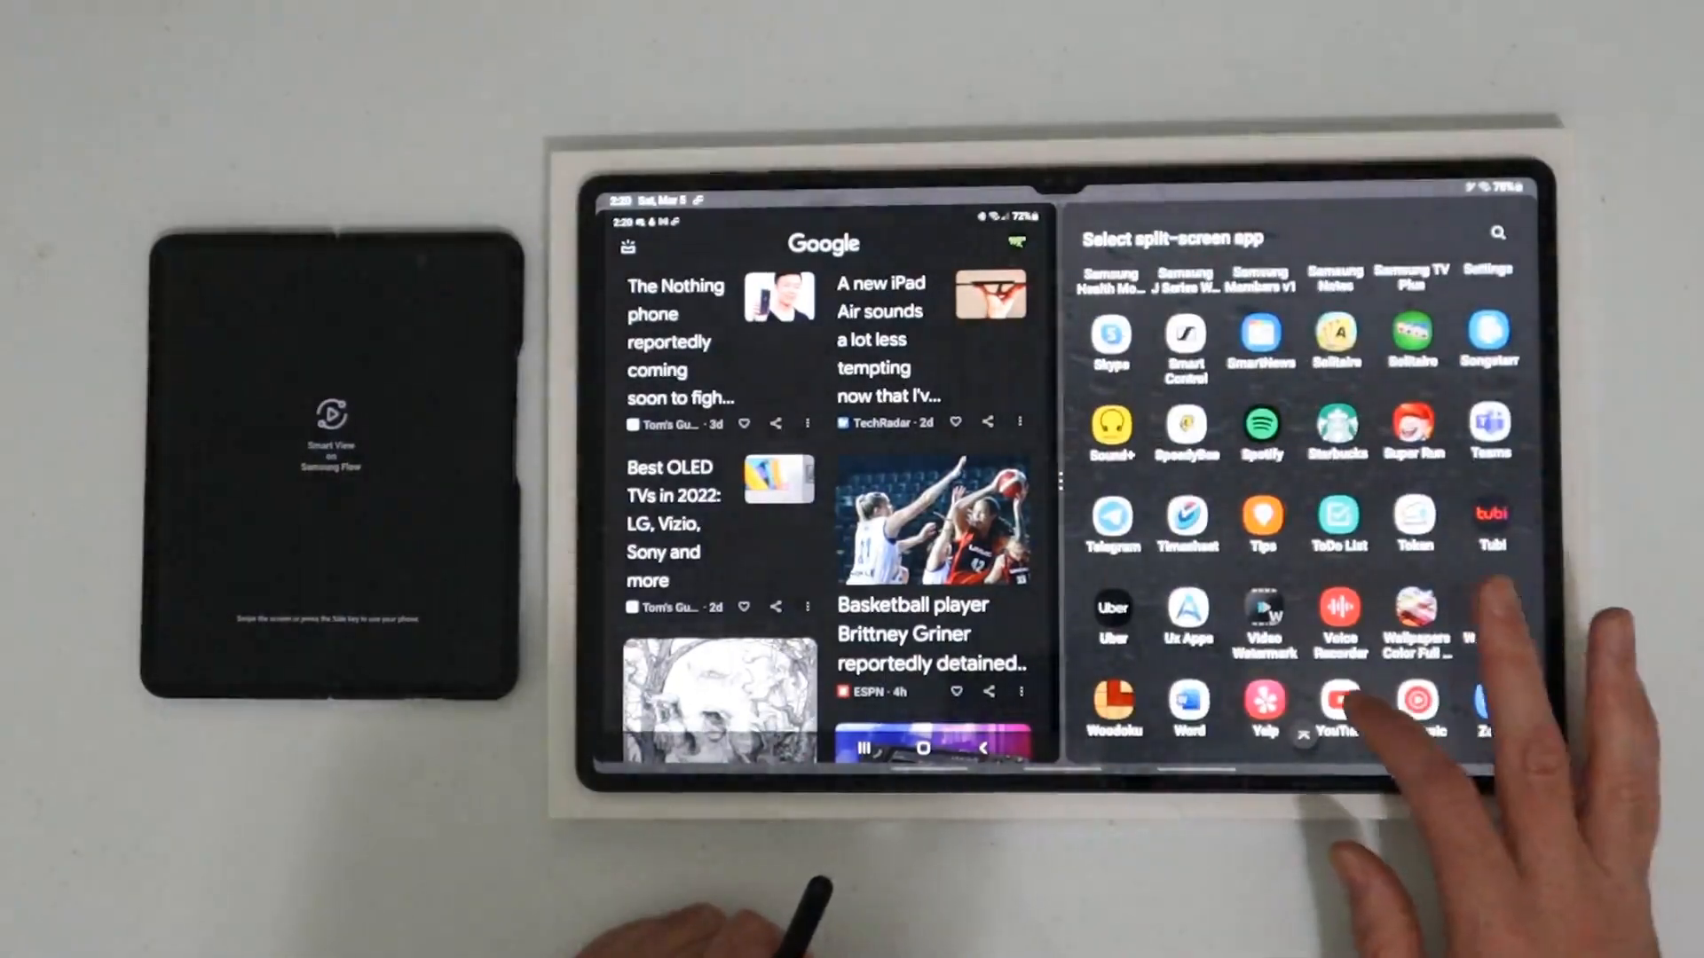
{"action": "left_click", "coordinate": [1340, 701]}
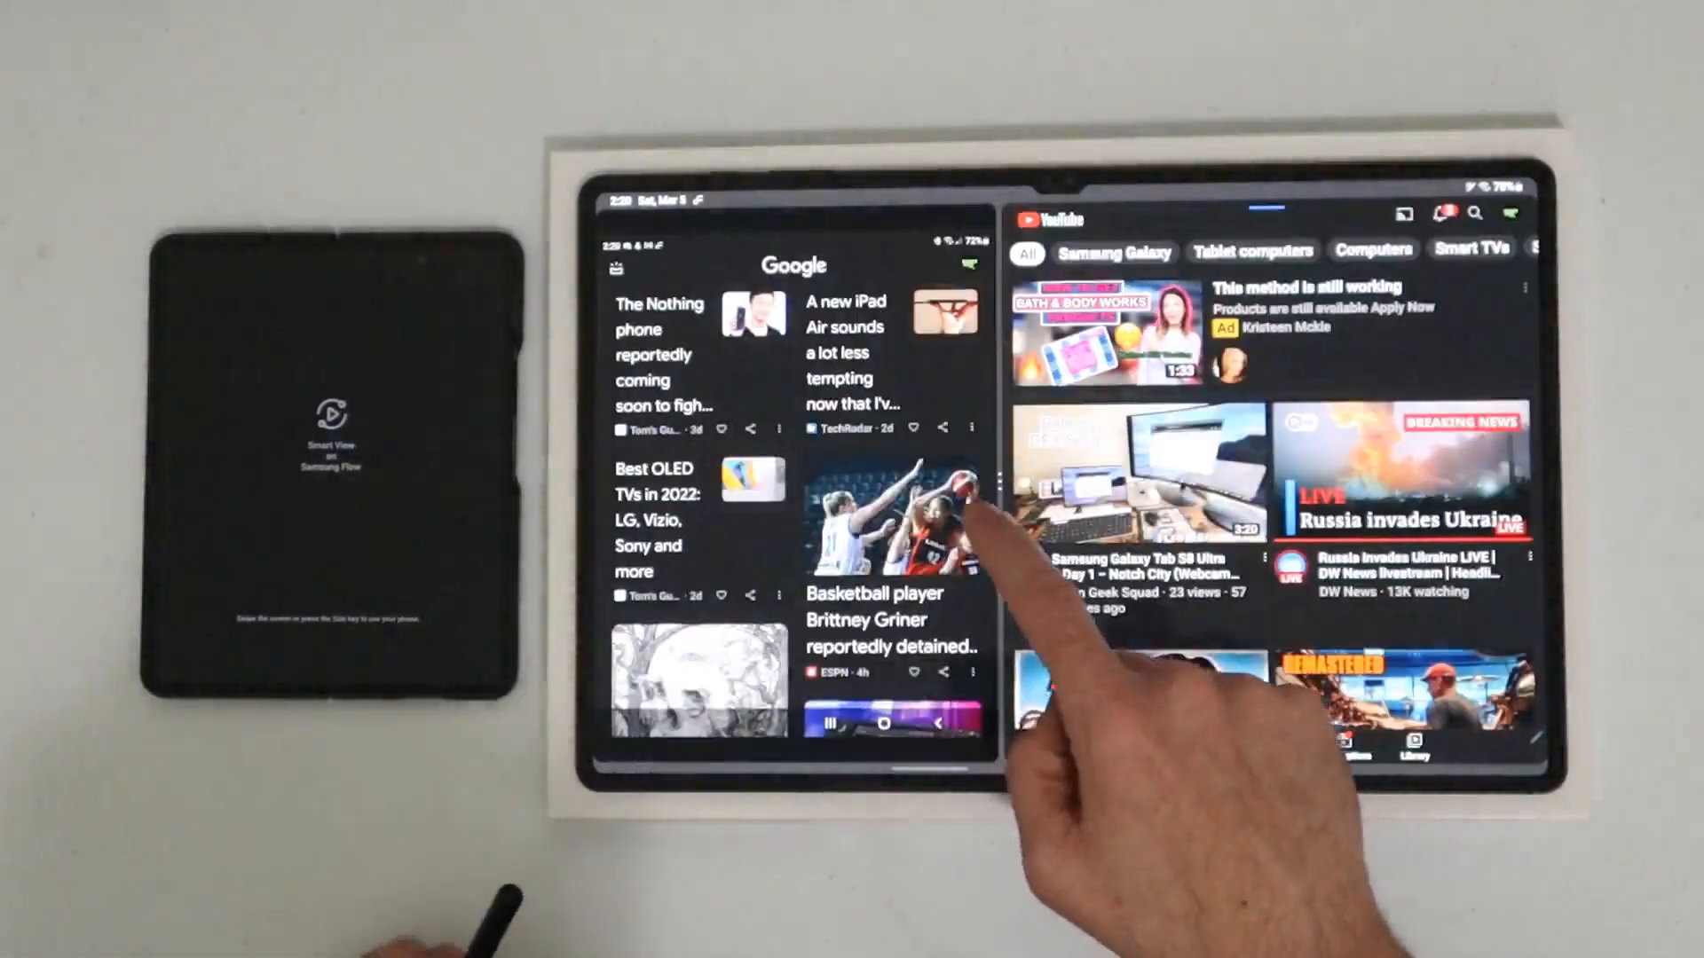
{"action": "scroll", "scroll_direction": "down", "scroll_amount": 3}
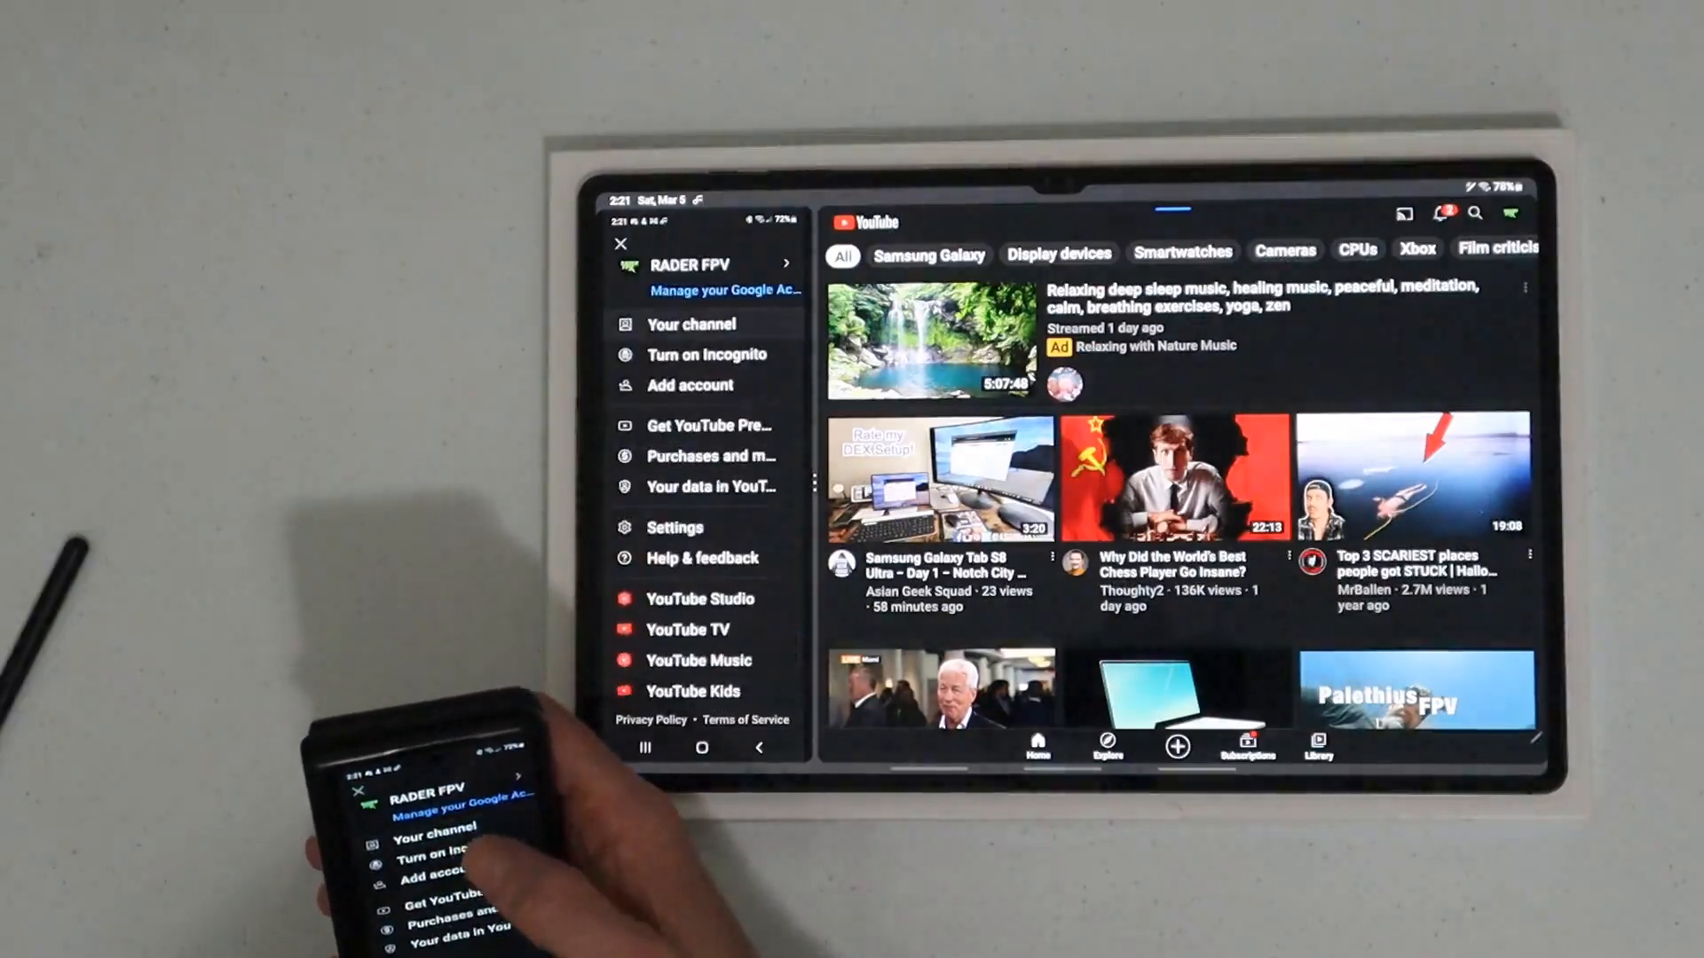
Play a YouTube video in the mirrored Z Fold3 pane and reveal its playback controls
{"action": "left_click", "coordinate": [691, 324]}
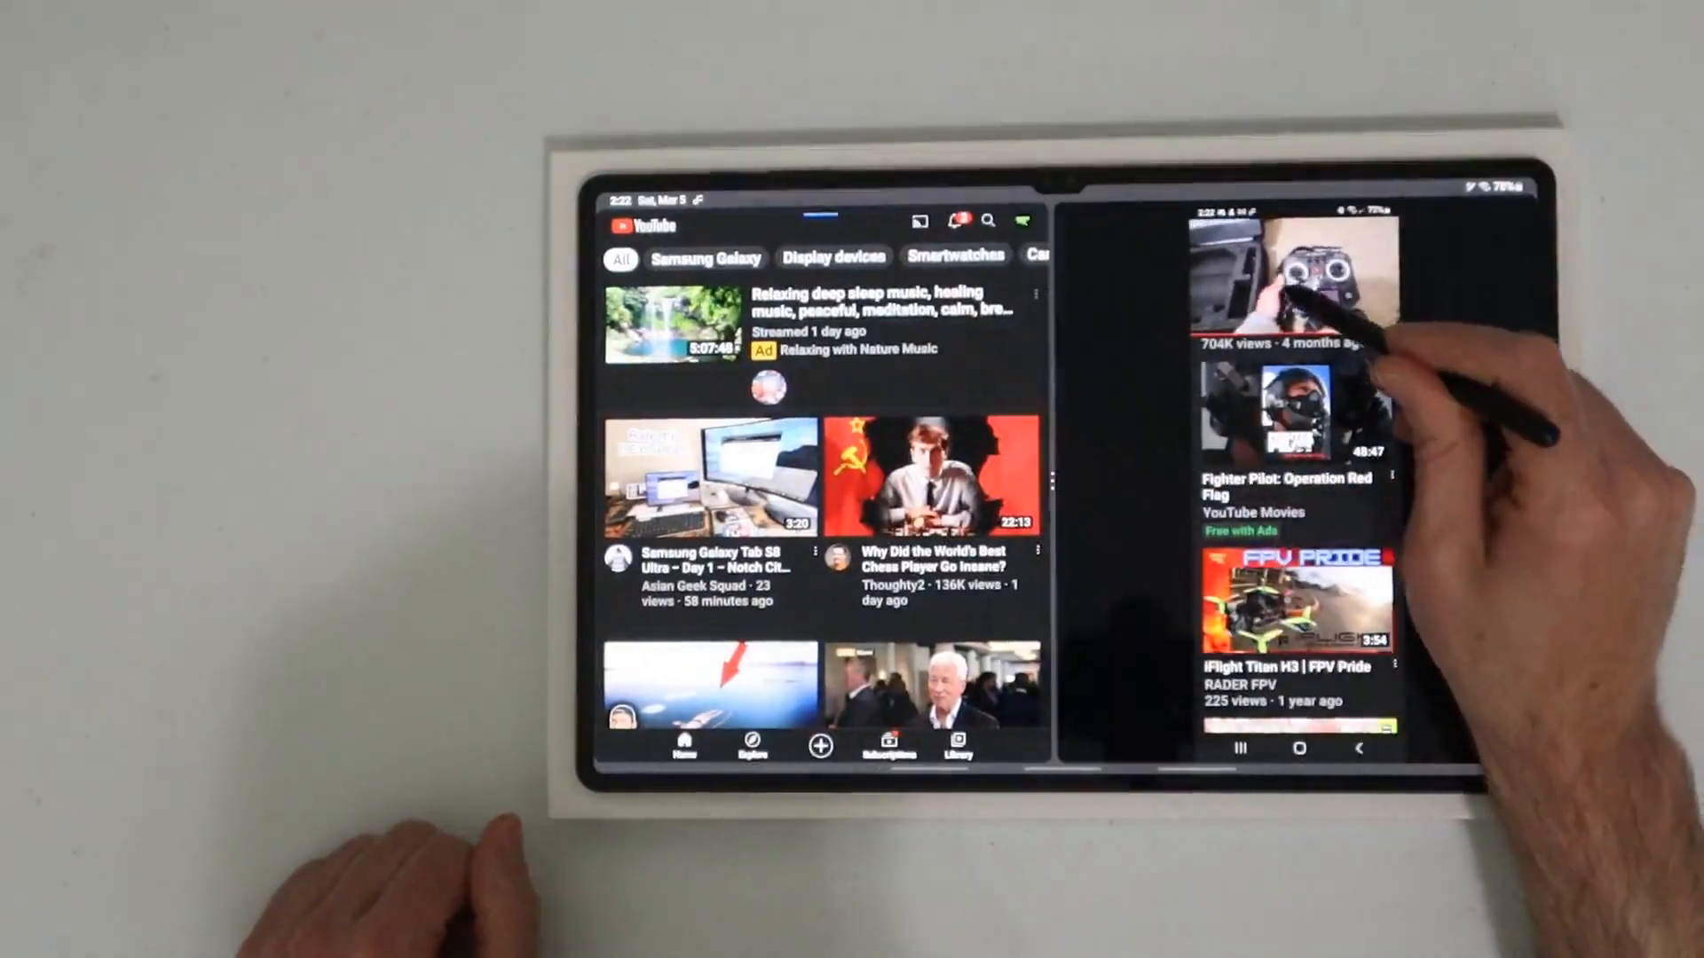
{"action": "left_click", "coordinate": [1288, 272]}
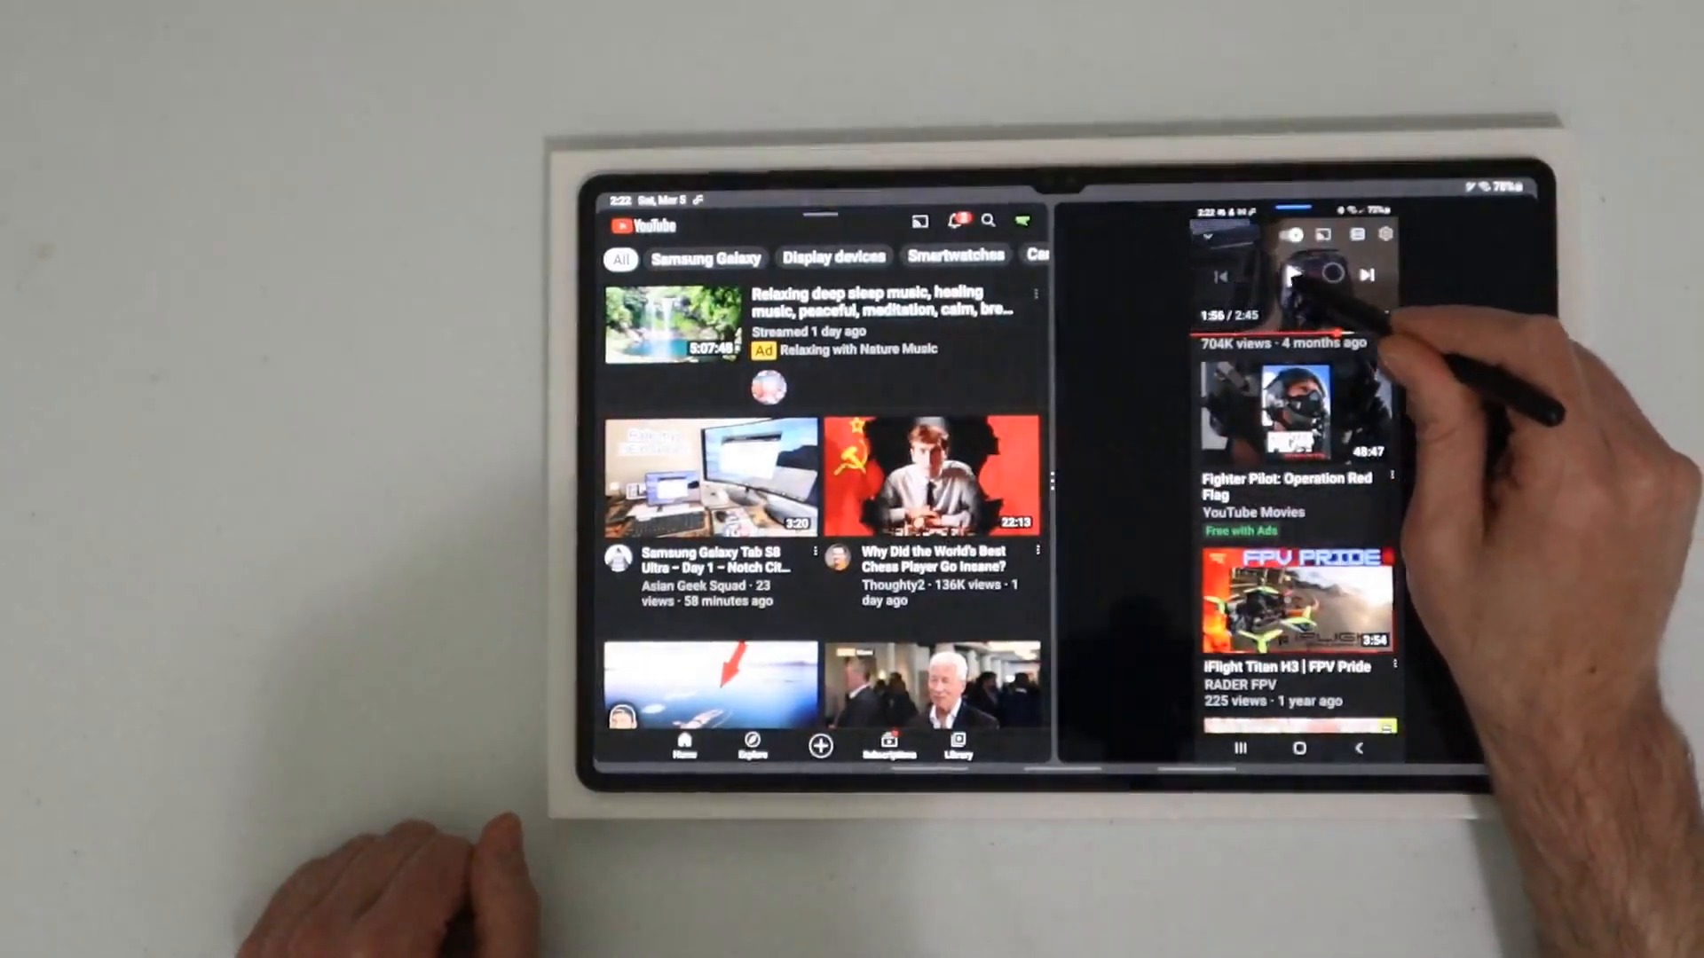